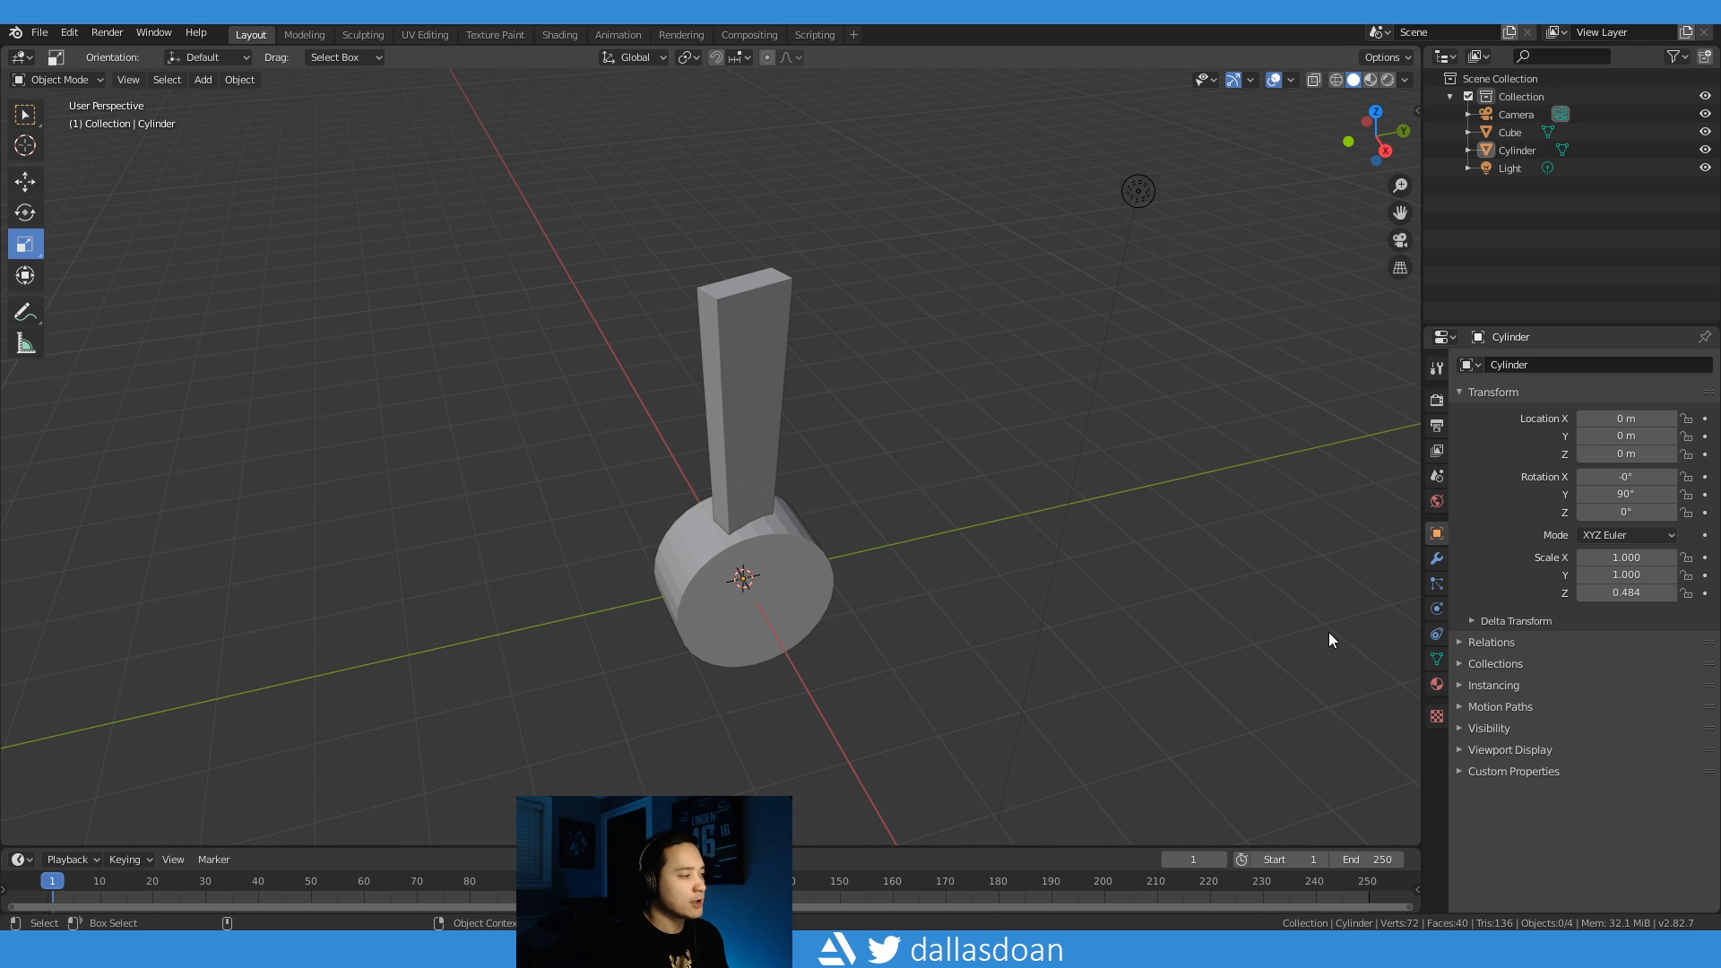
pyautogui.moveTo(758, 488)
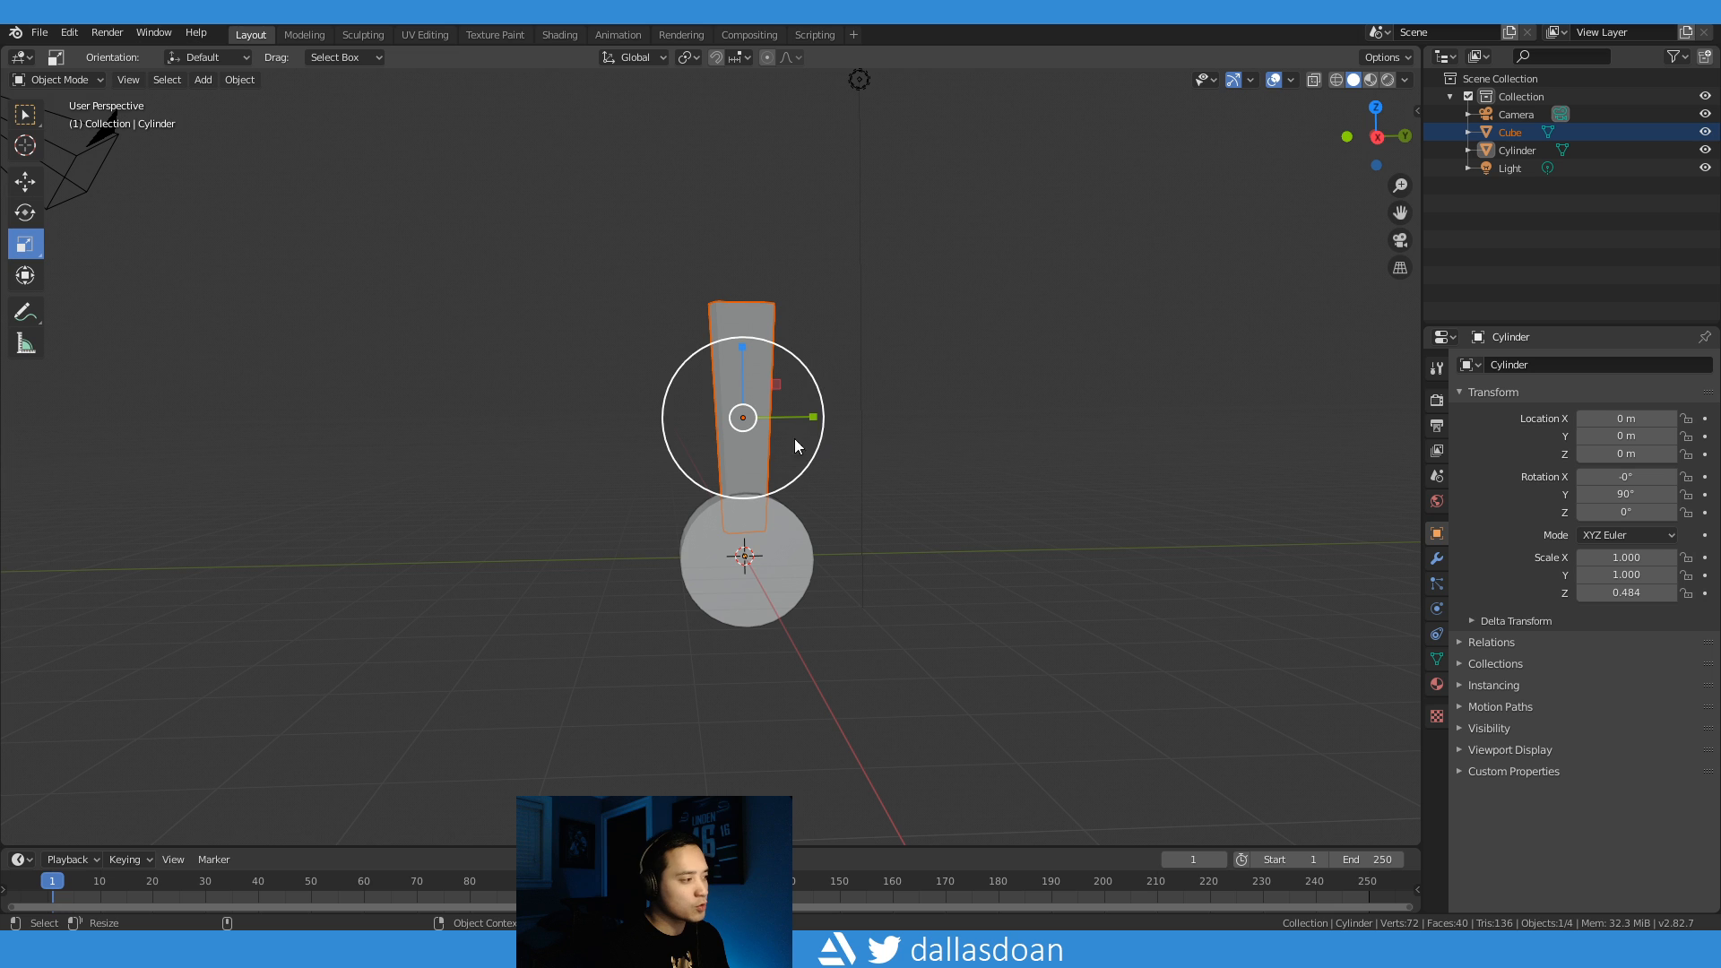
pyautogui.moveTo(732, 622)
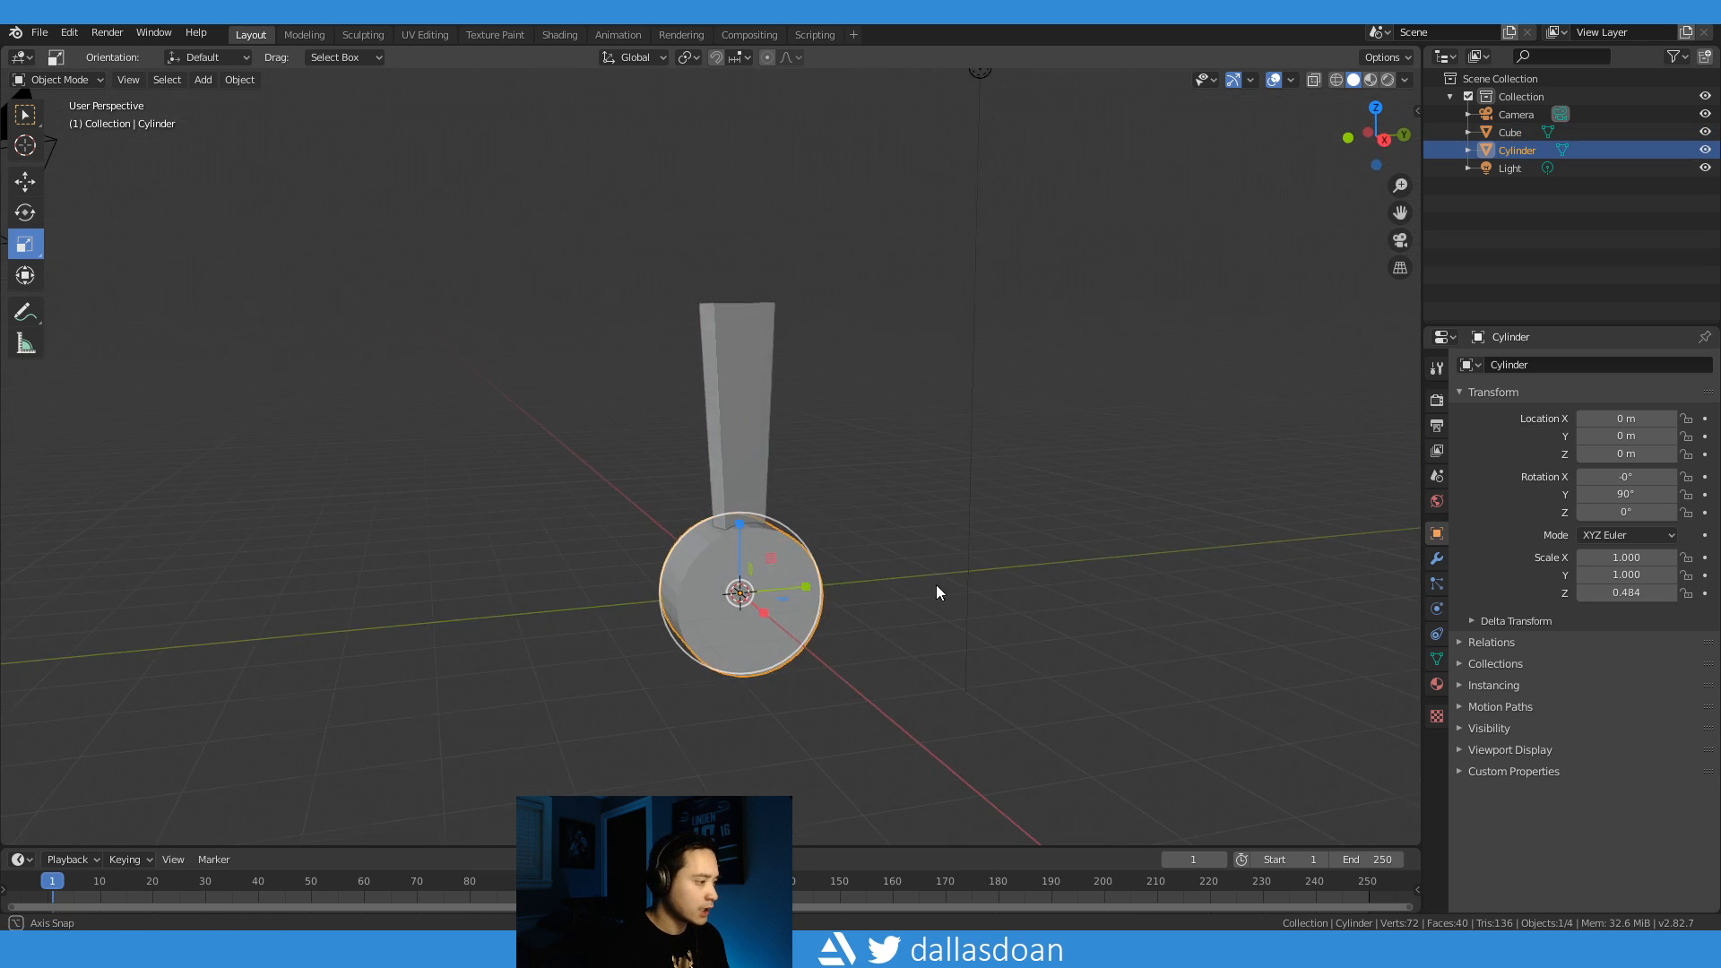
# Step: Orbit the view to inspect the untransformed blade standing on the hub from several angles
pyautogui.moveTo(938, 594); pyautogui.dragTo(799, 520)
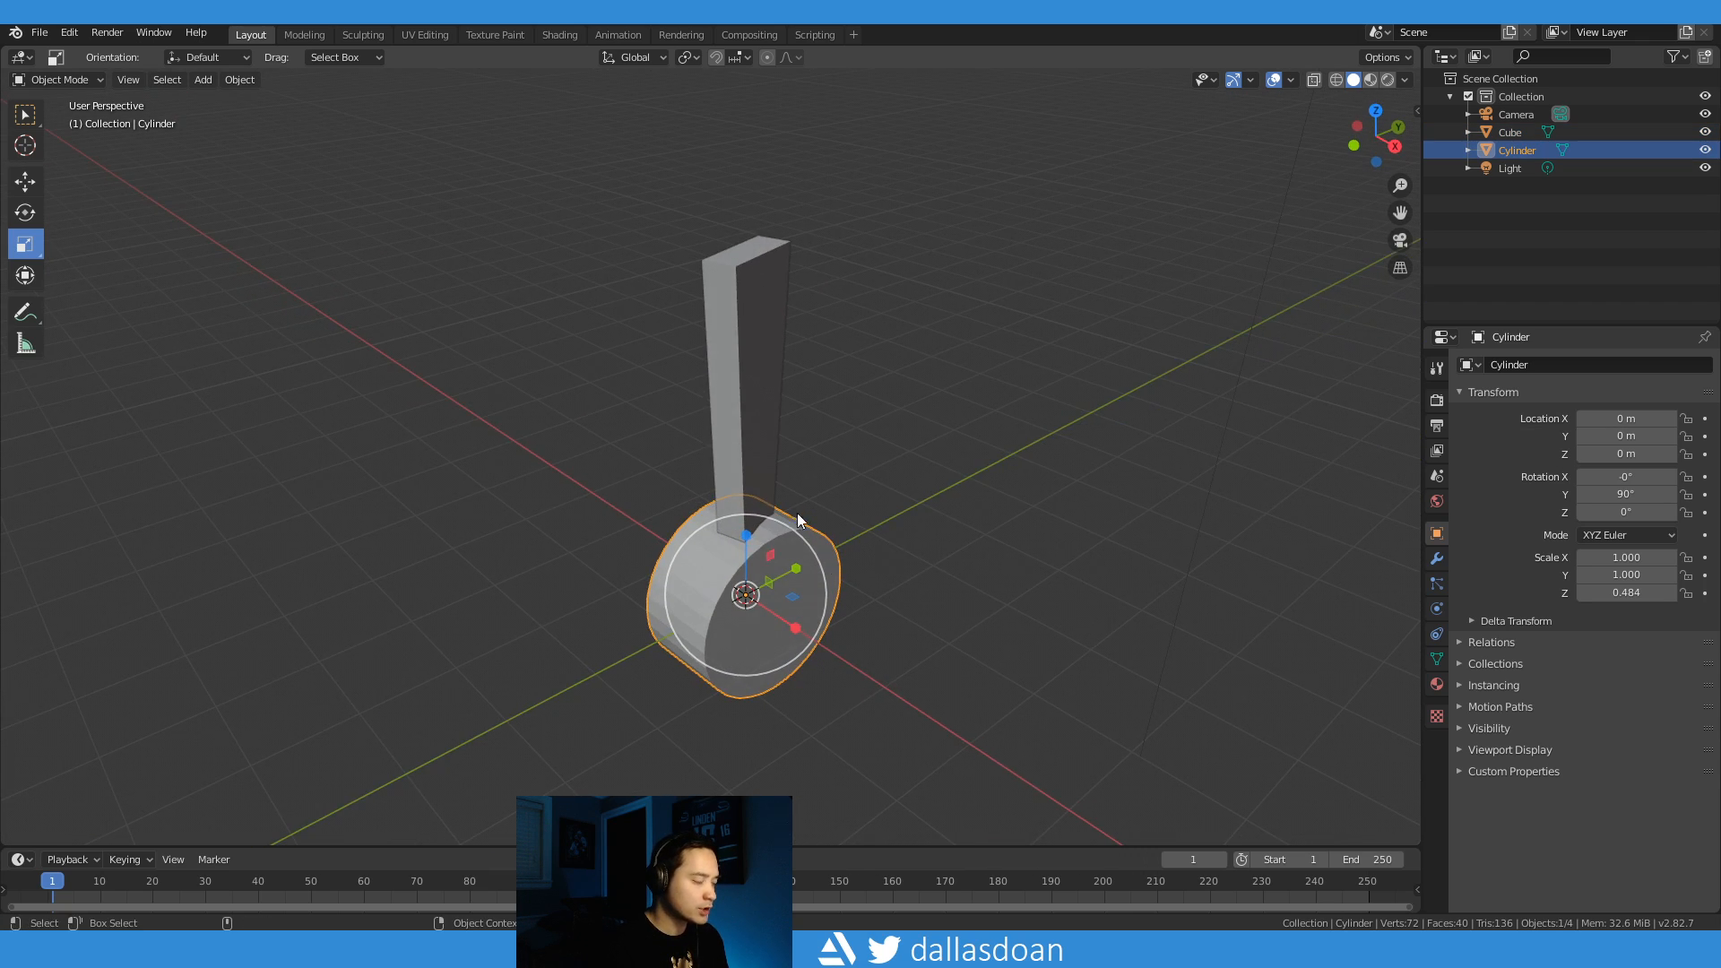
pyautogui.moveTo(800, 520); pyautogui.dragTo(737, 364)
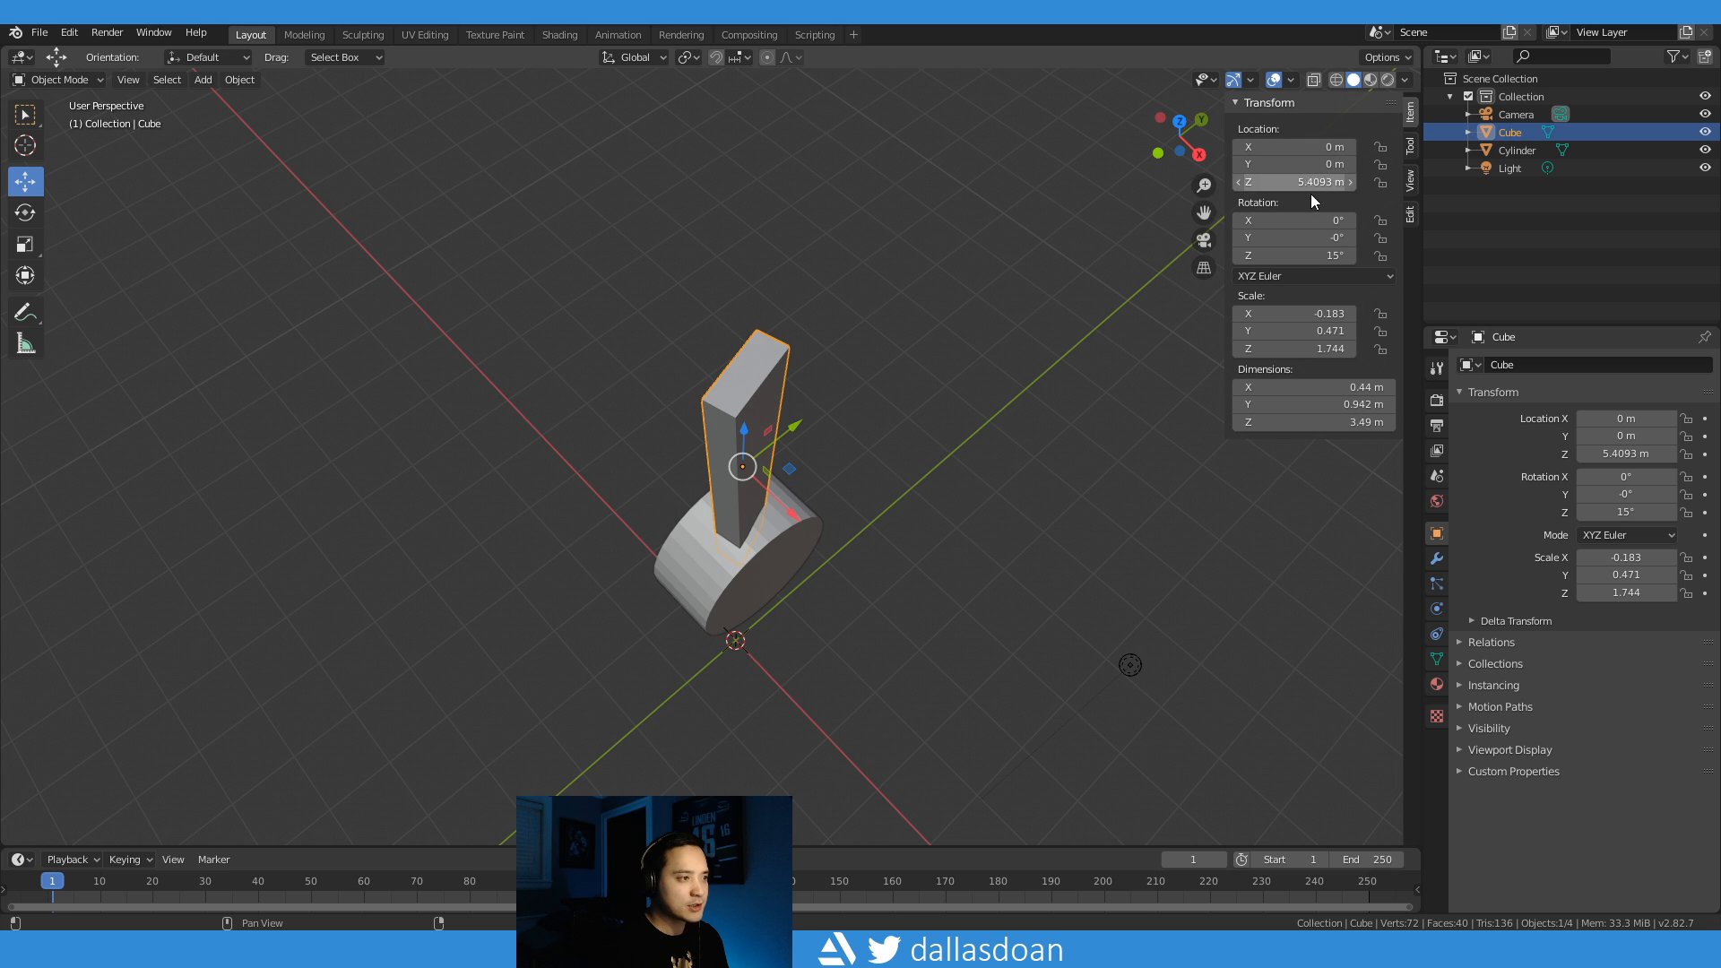
pyautogui.moveTo(768, 439); pyautogui.dragTo(878, 407)
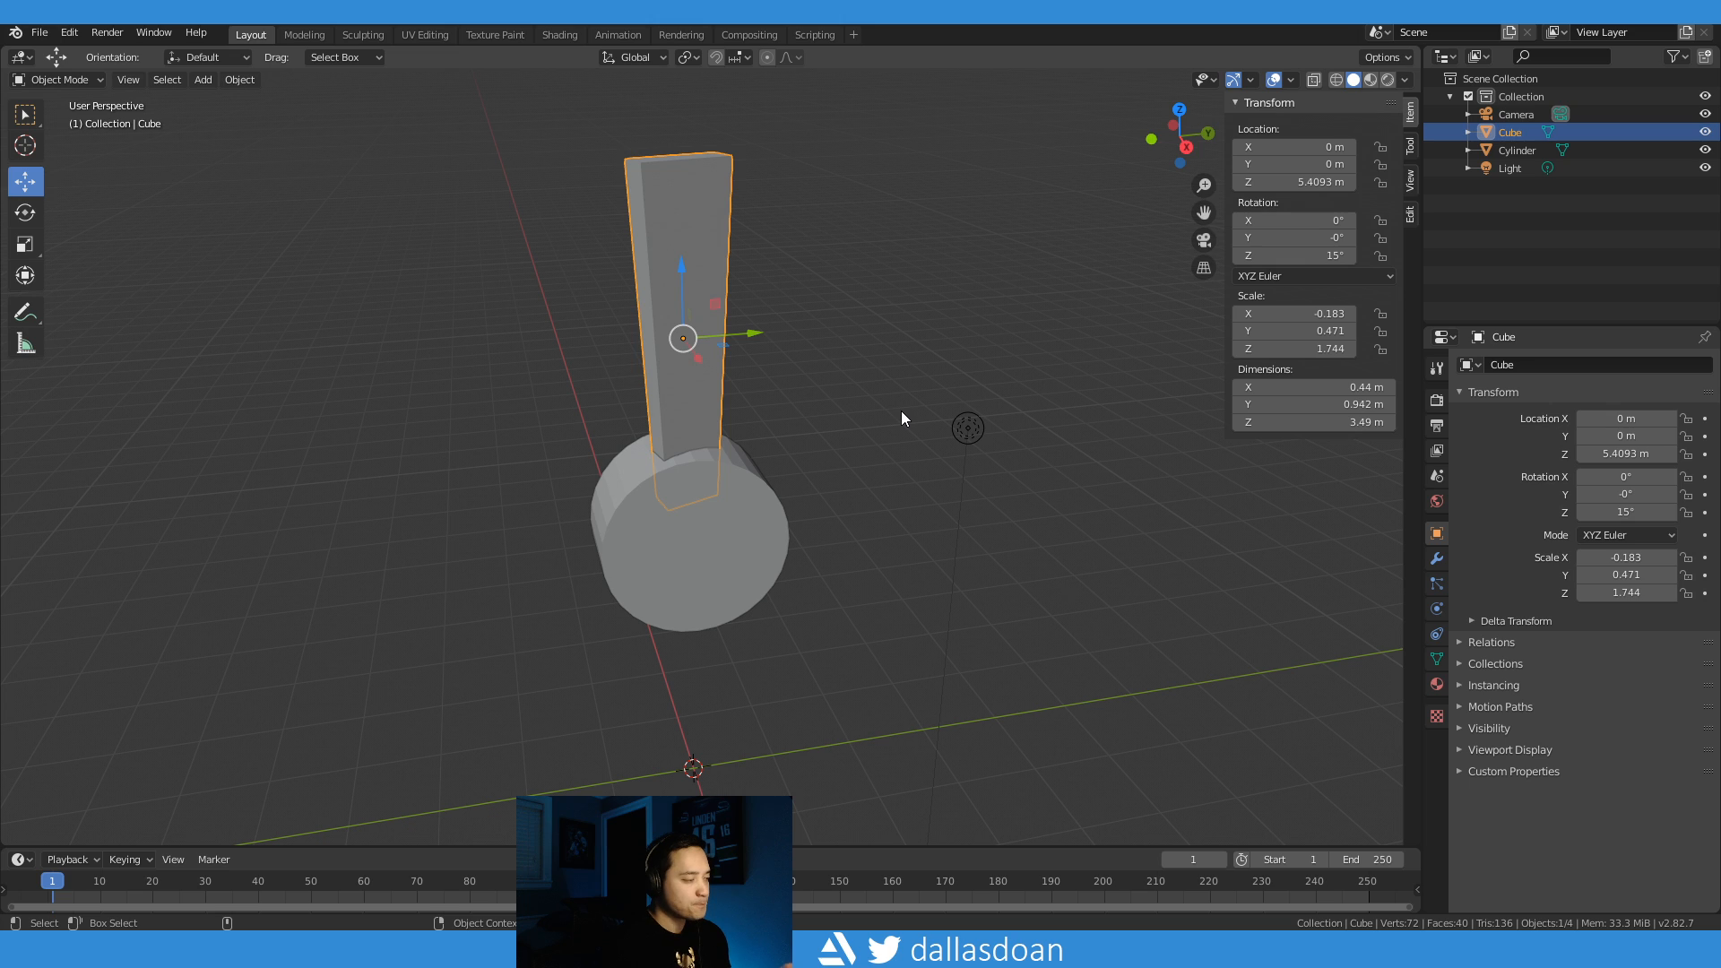
pyautogui.moveTo(774, 341)
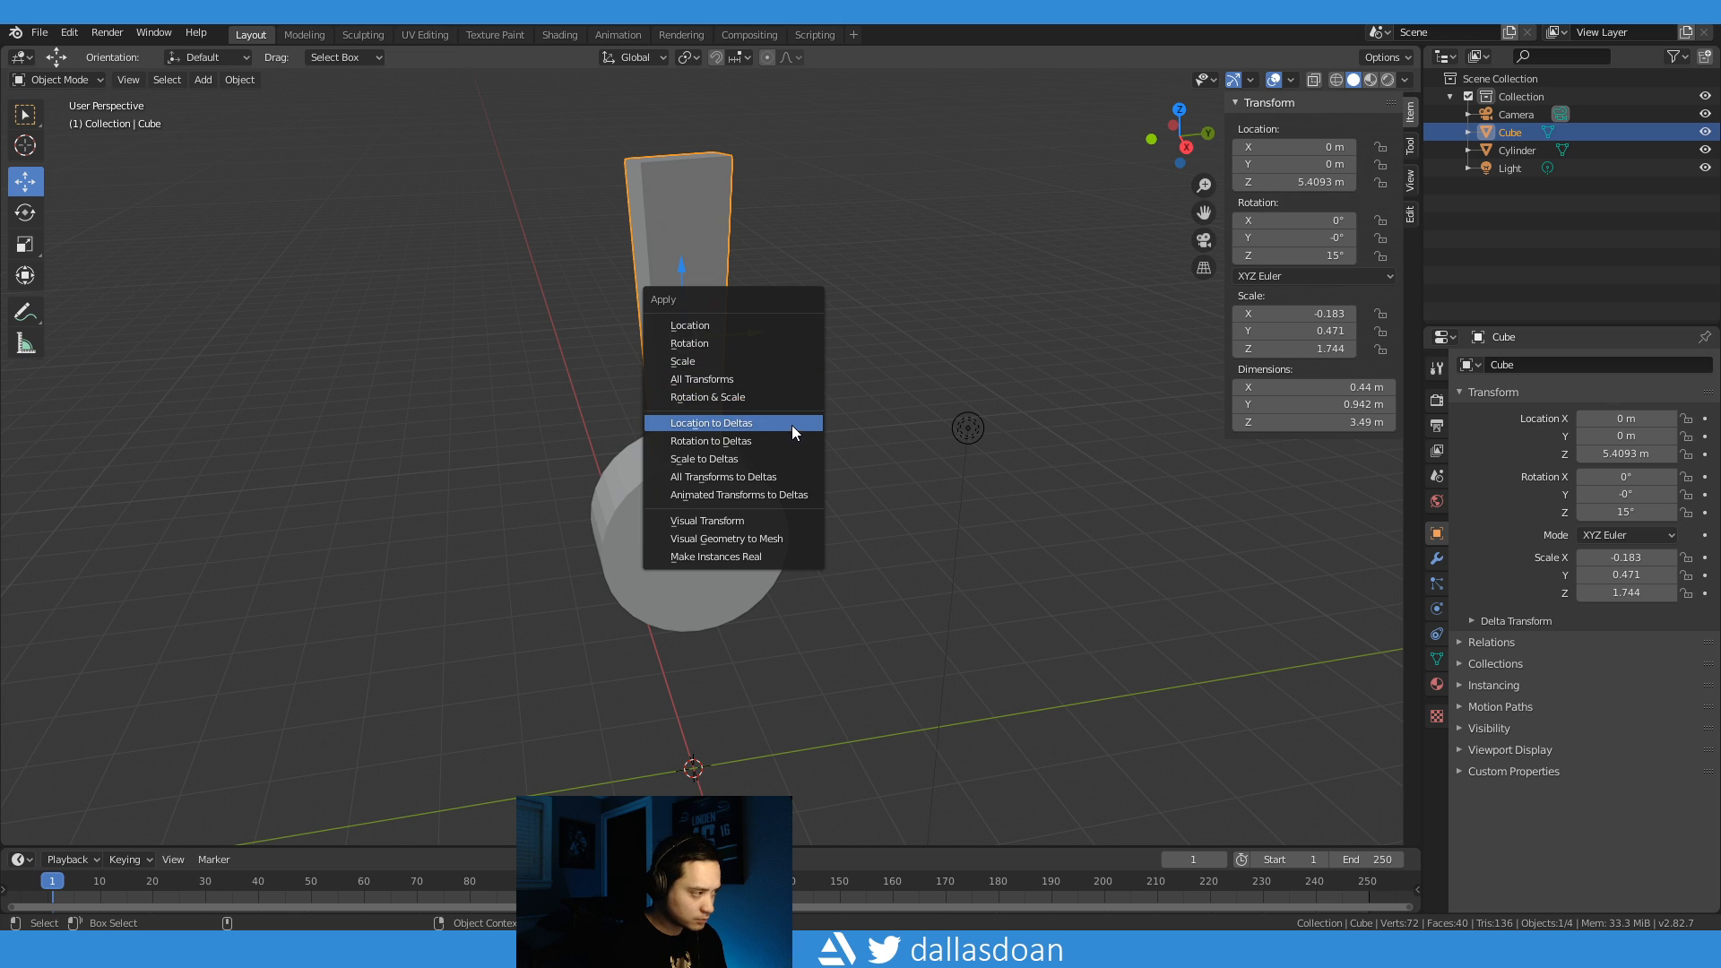
# Step: Apply all transforms to the blade, then select the cylinder hub to read its Z 3.2746 m location
pyautogui.click(701, 380)
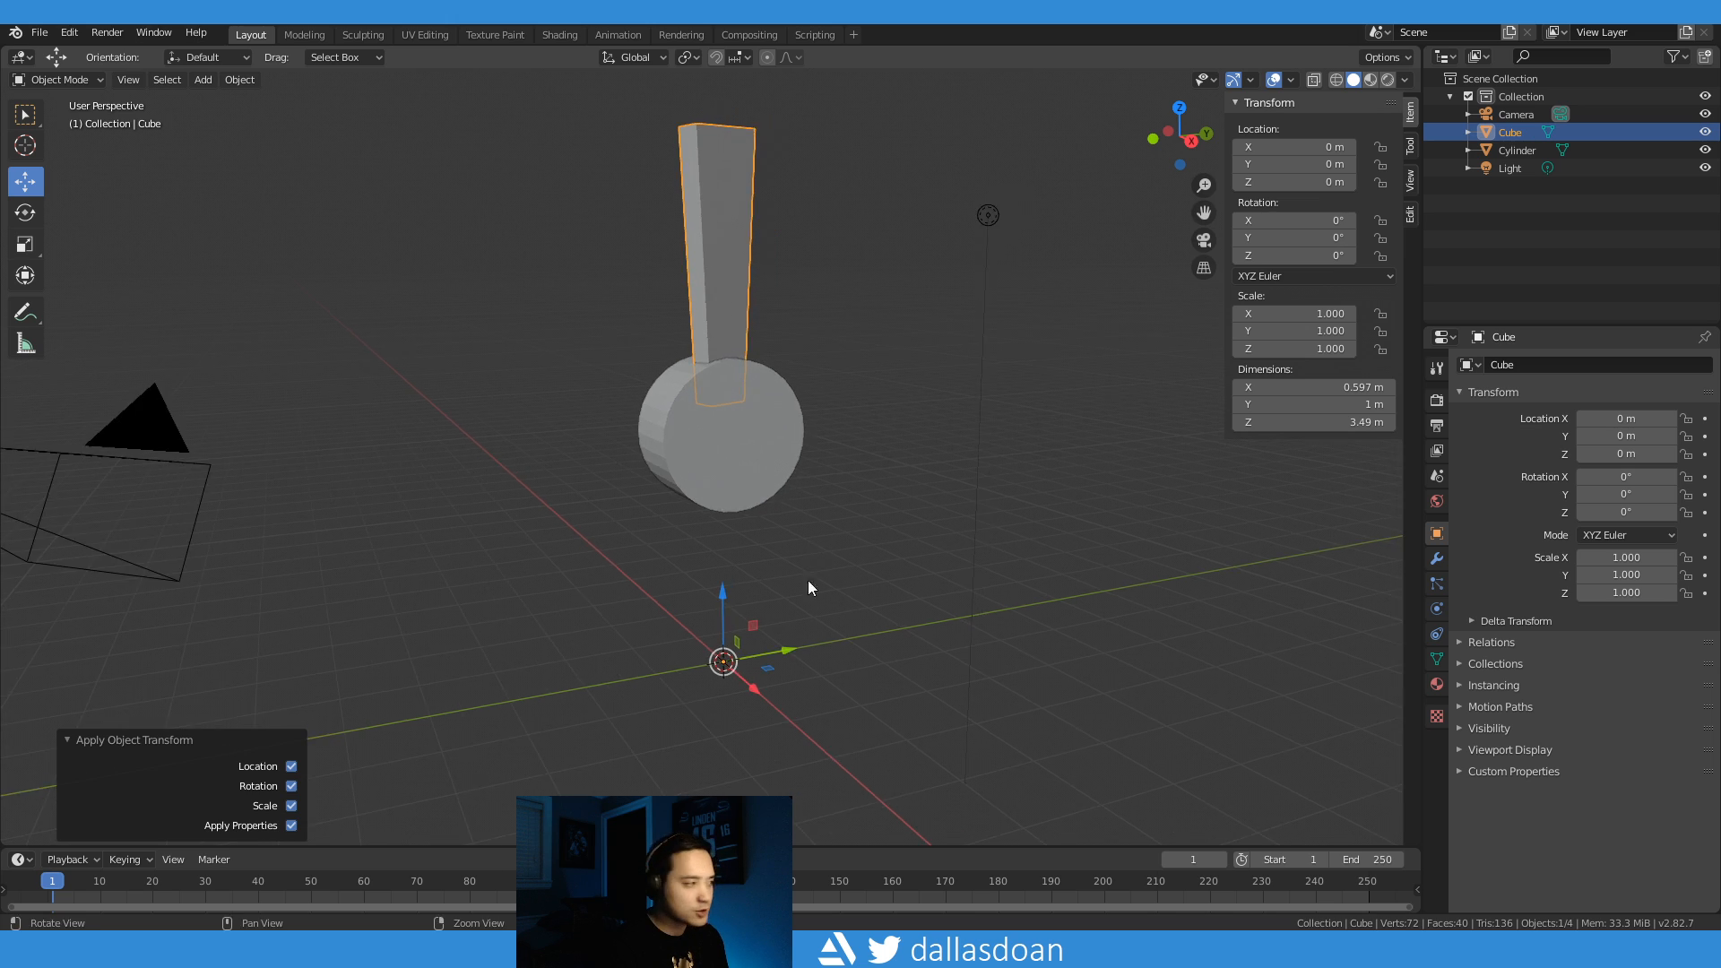
pyautogui.moveTo(810, 588); pyautogui.dragTo(884, 635)
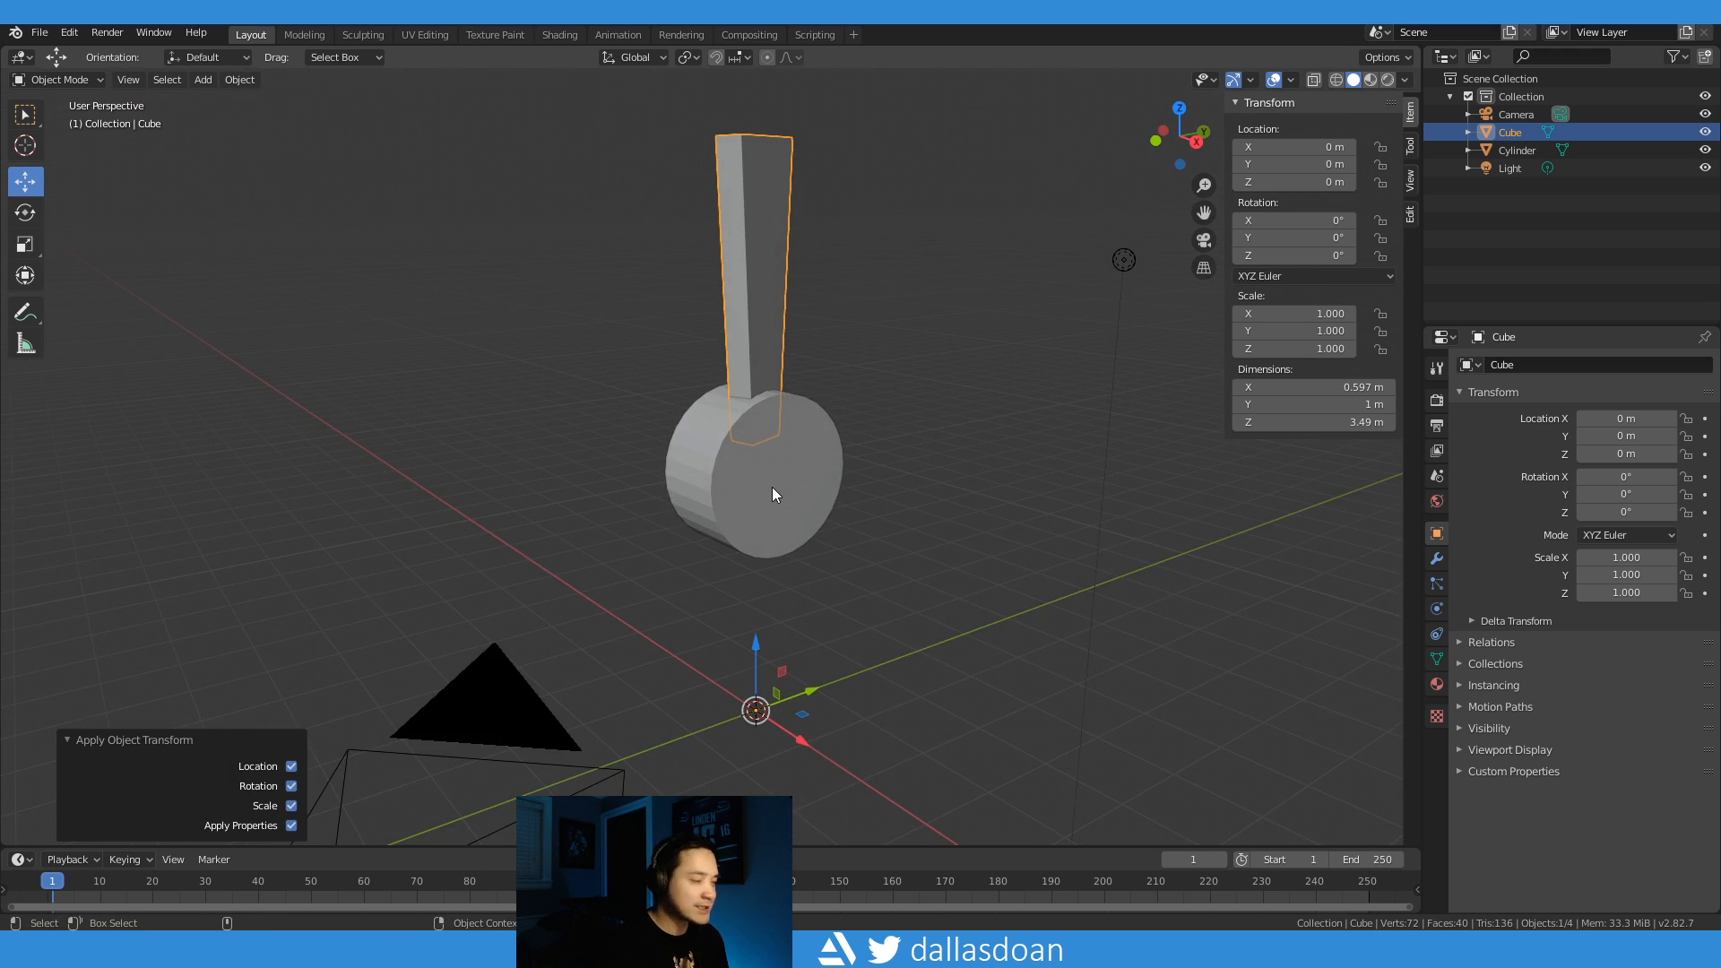
pyautogui.click(775, 495)
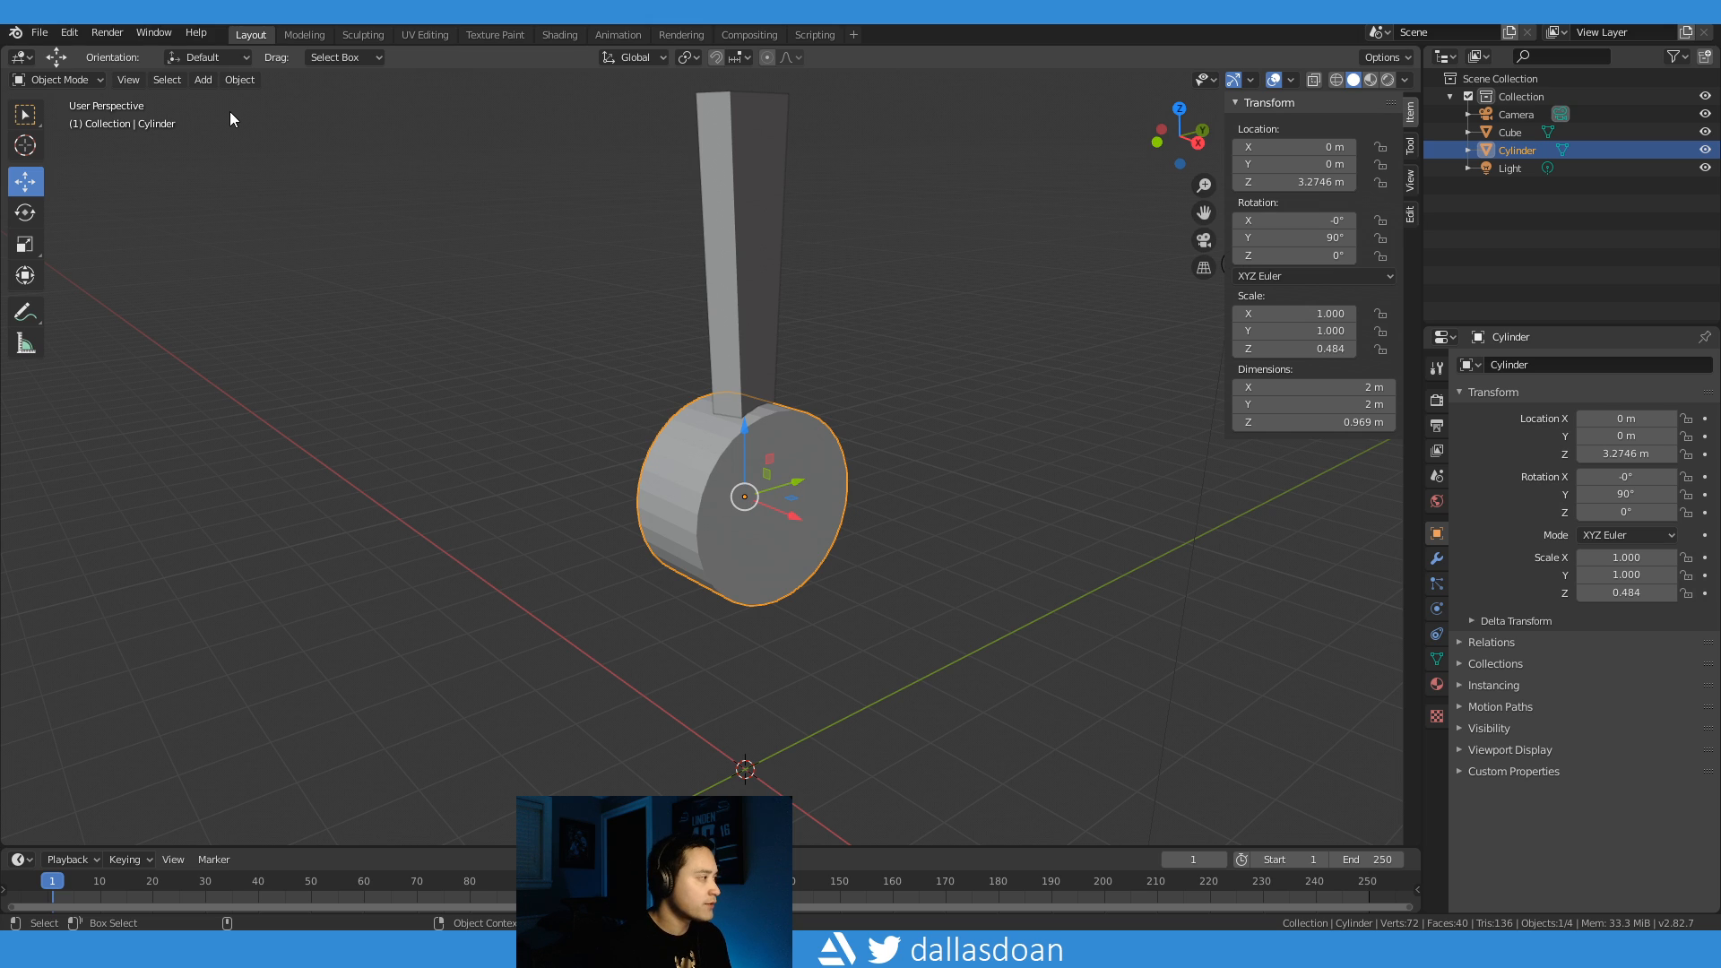
# Step: Snap the 3D cursor to the hub and set the blade's origin to it at Z 3.2746 m
pyautogui.click(238, 81)
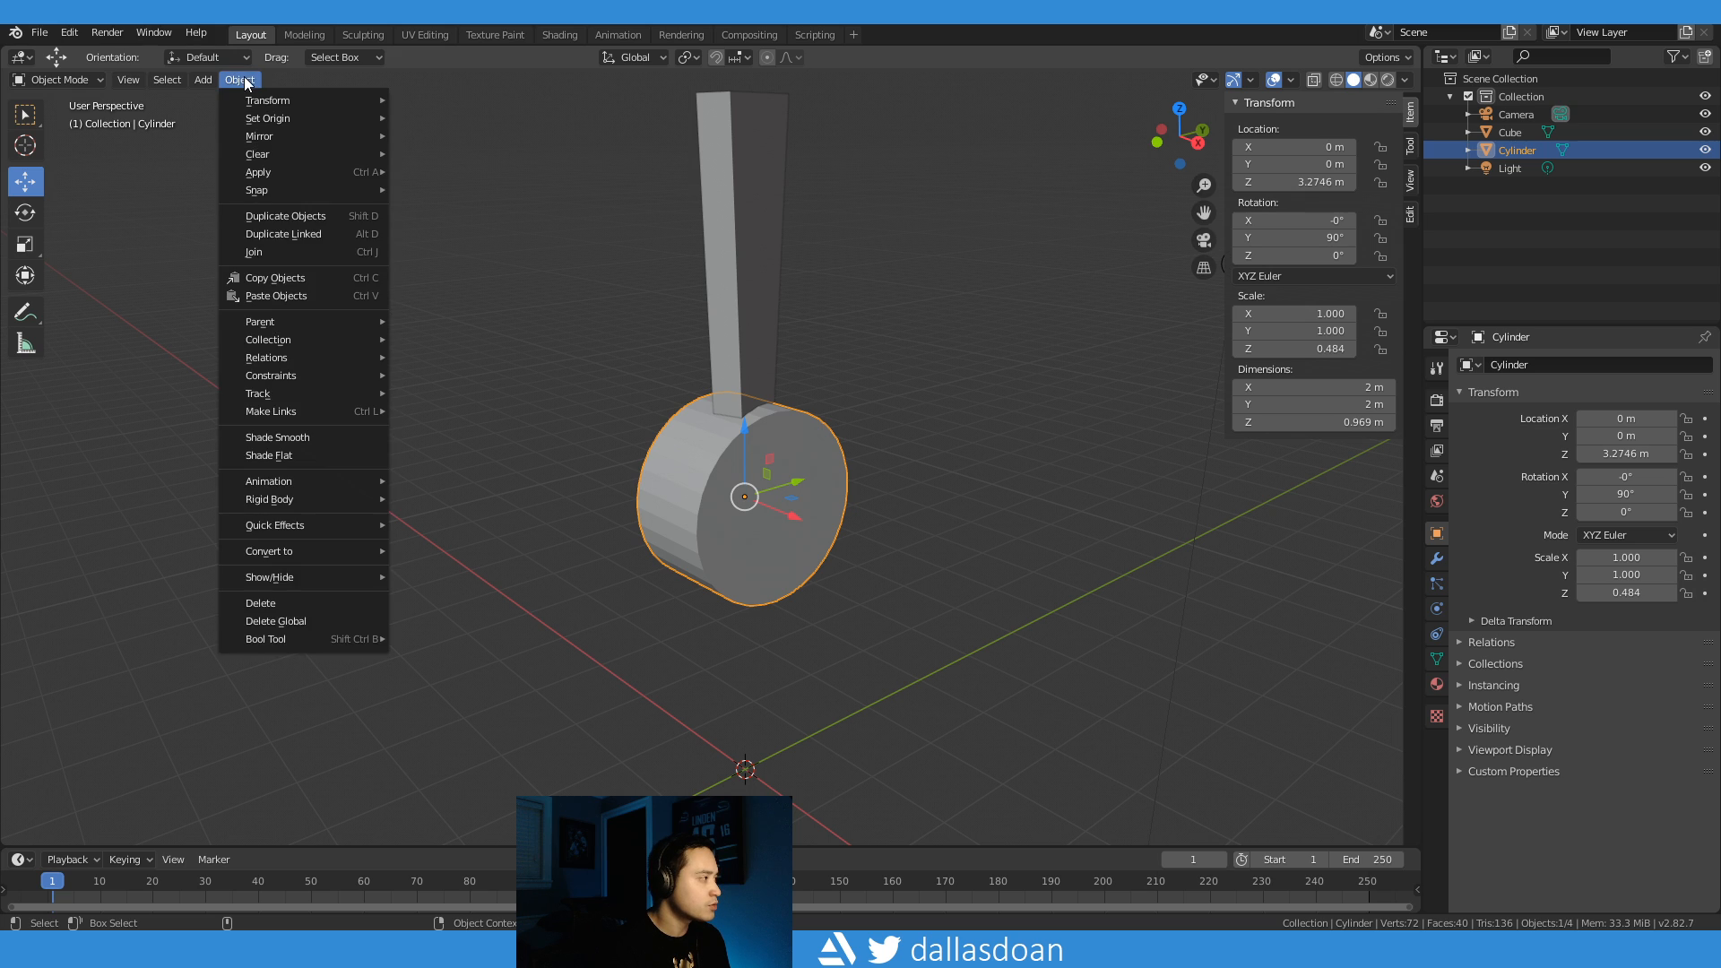
pyautogui.moveTo(256, 190)
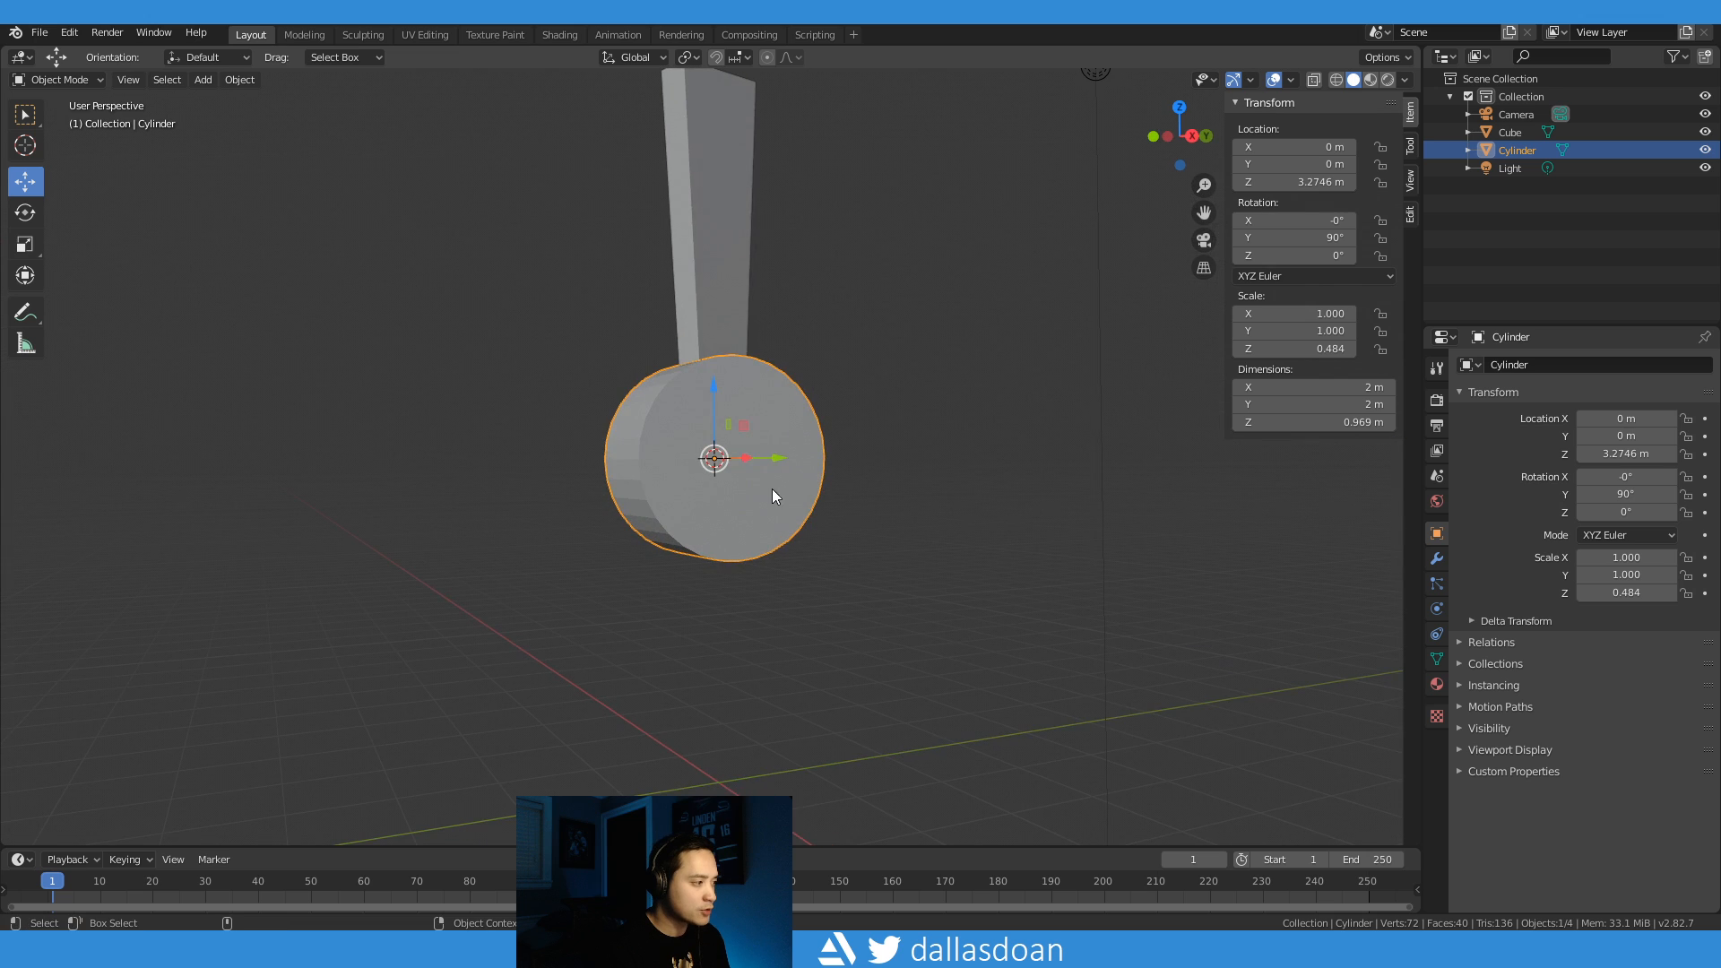
pyautogui.moveTo(708, 445)
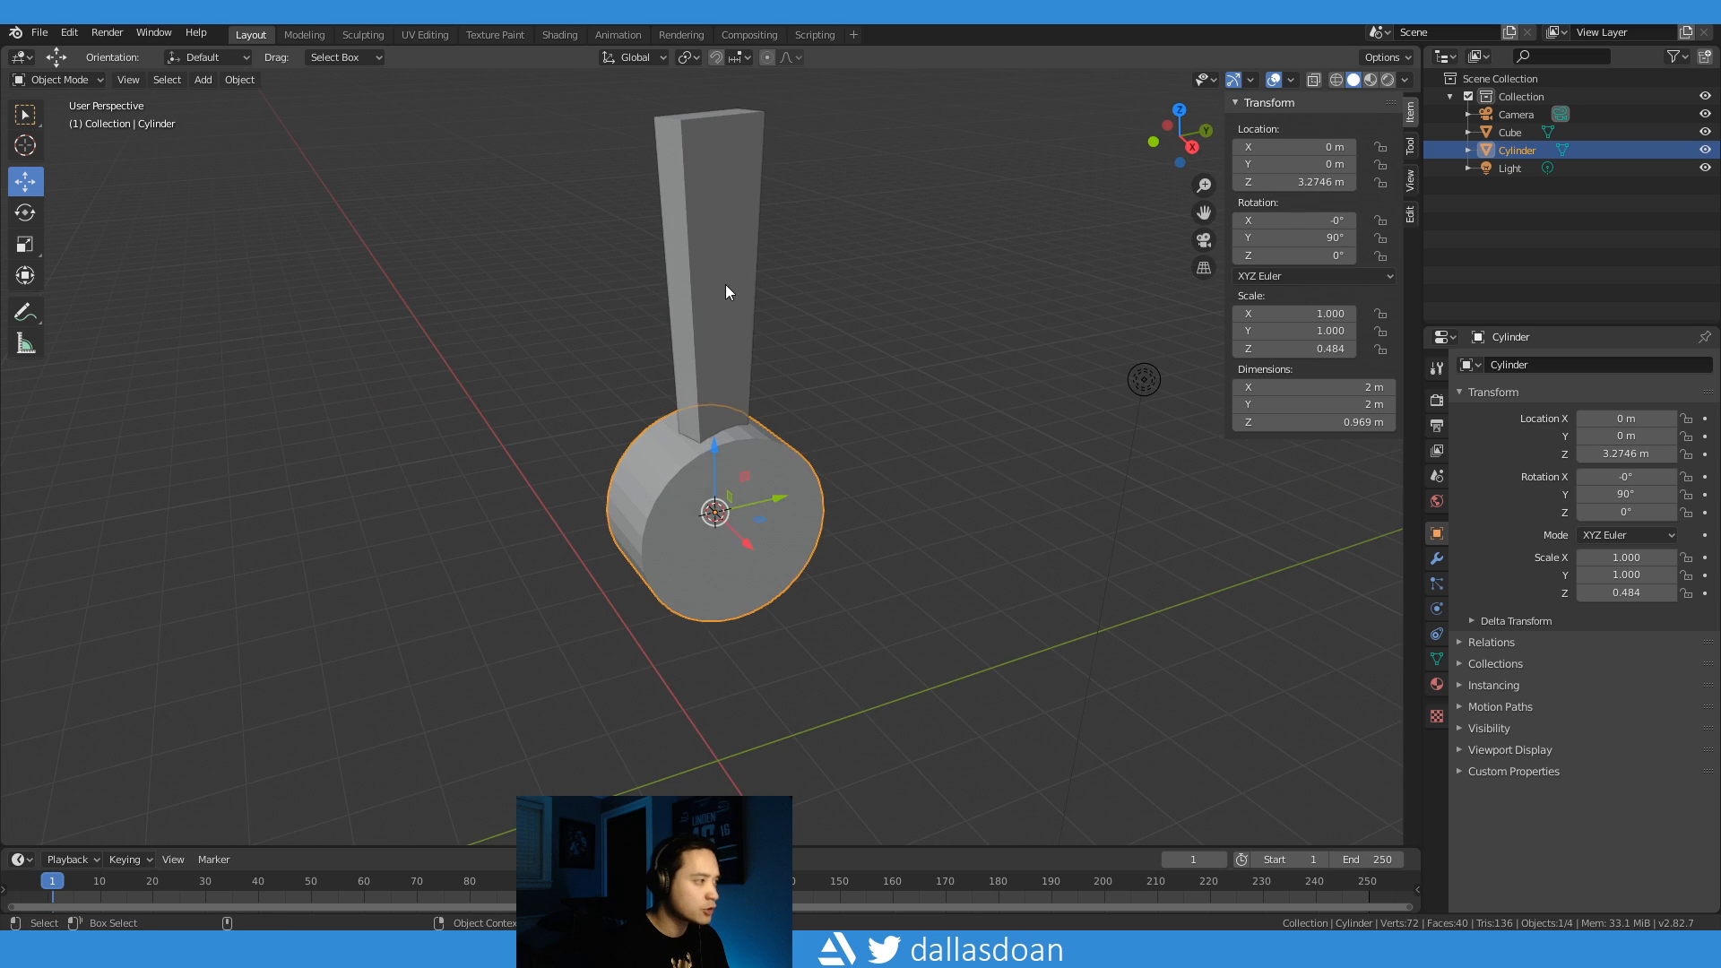
pyautogui.rightClick(728, 290)
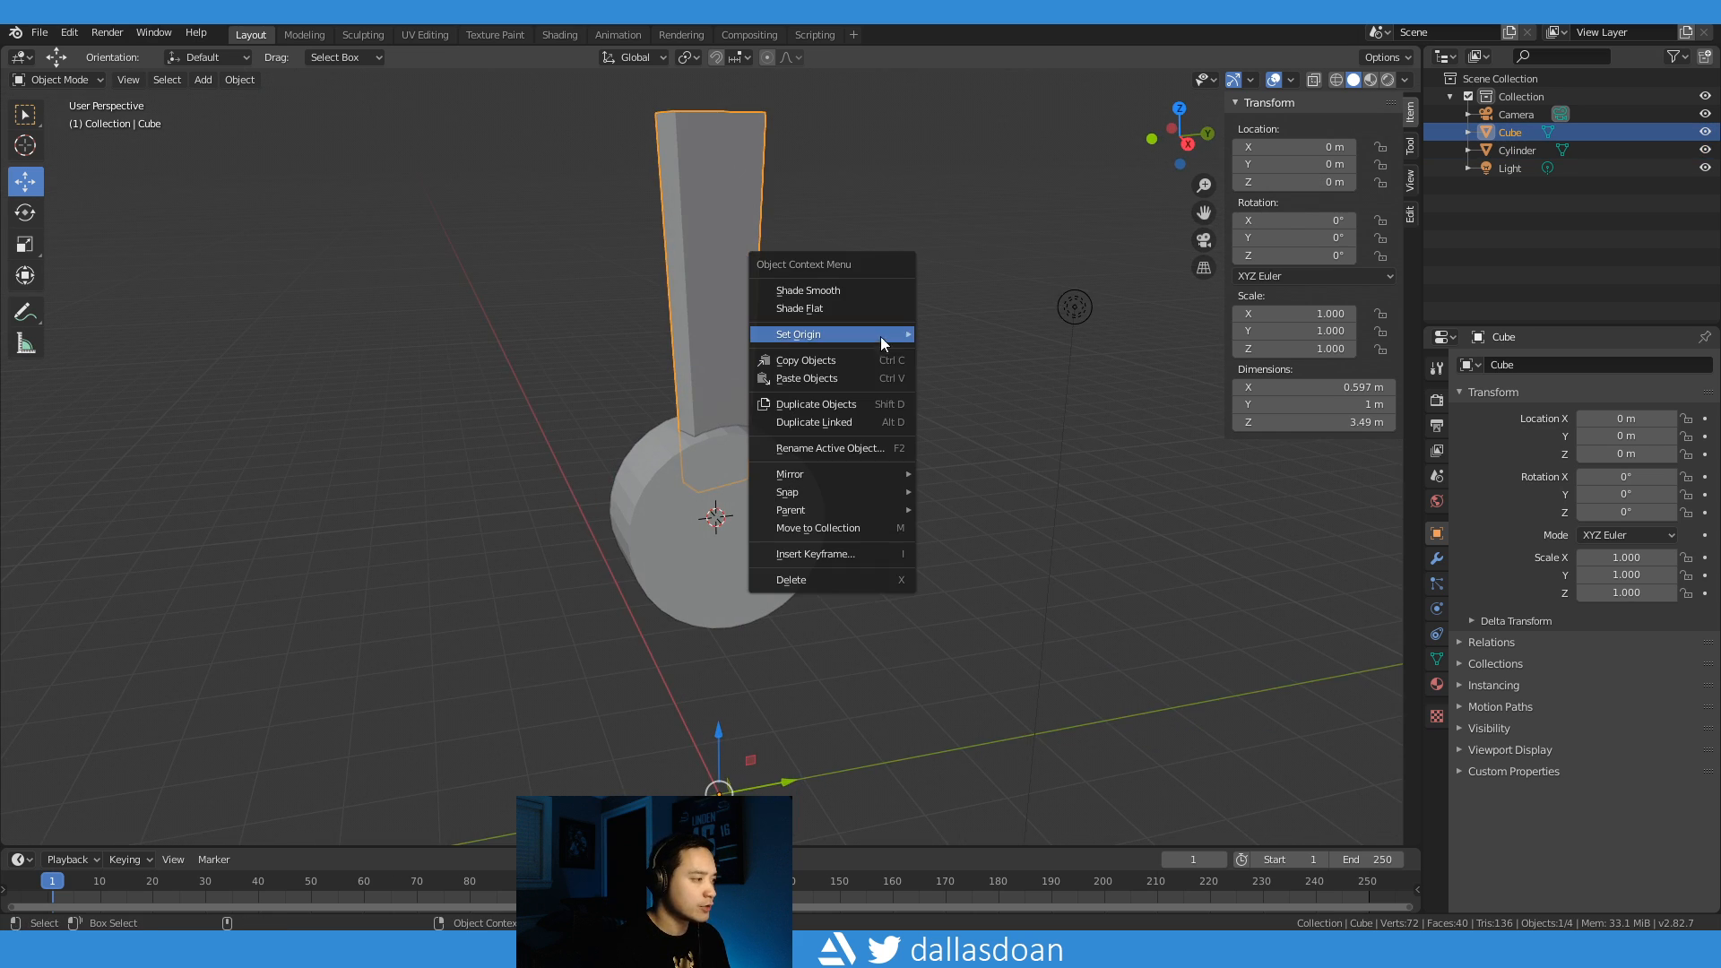
pyautogui.click(831, 334)
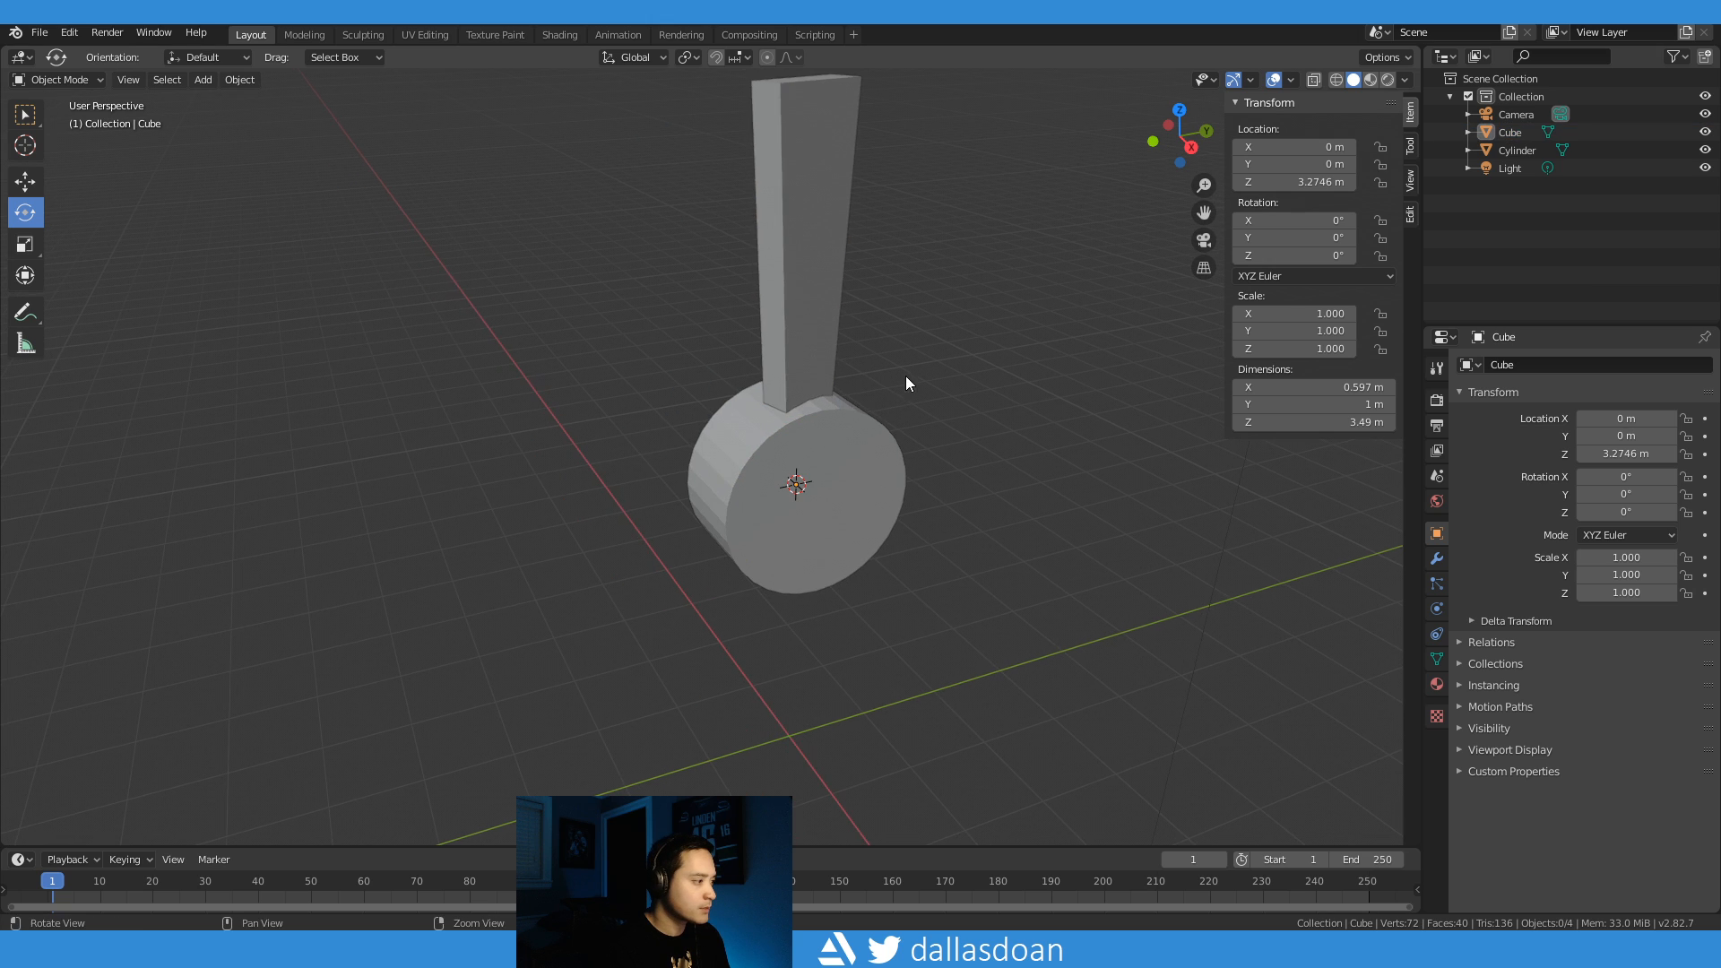
pyautogui.click(803, 224)
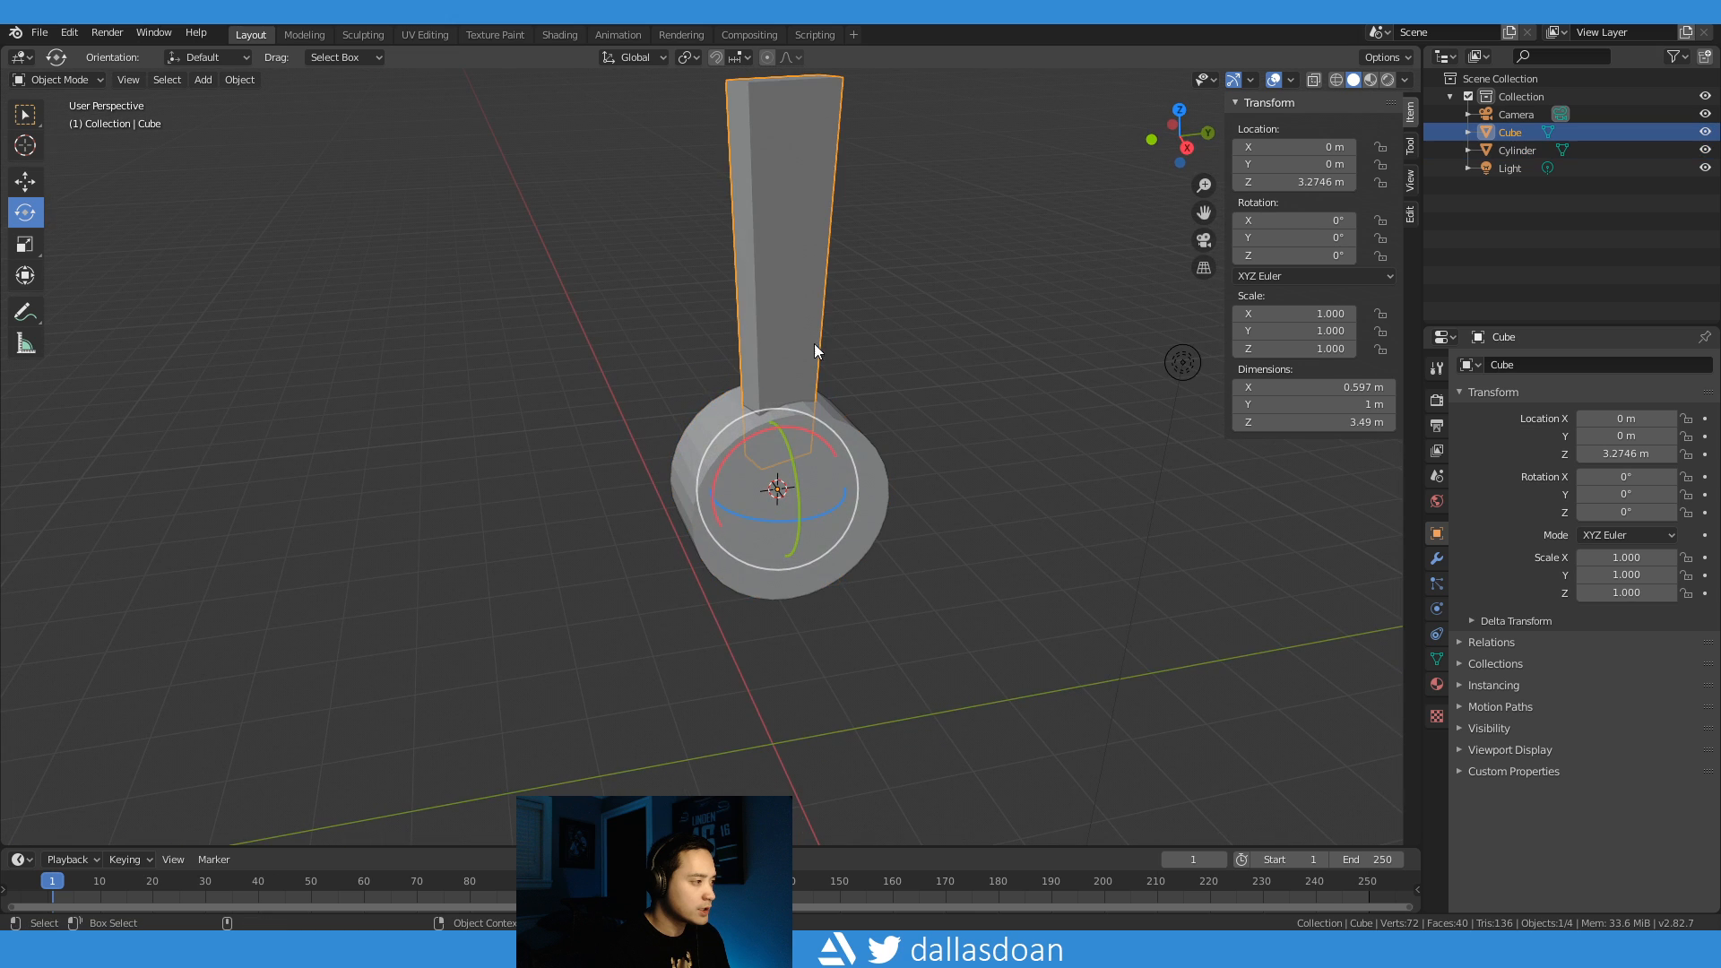
pyautogui.click(977, 473)
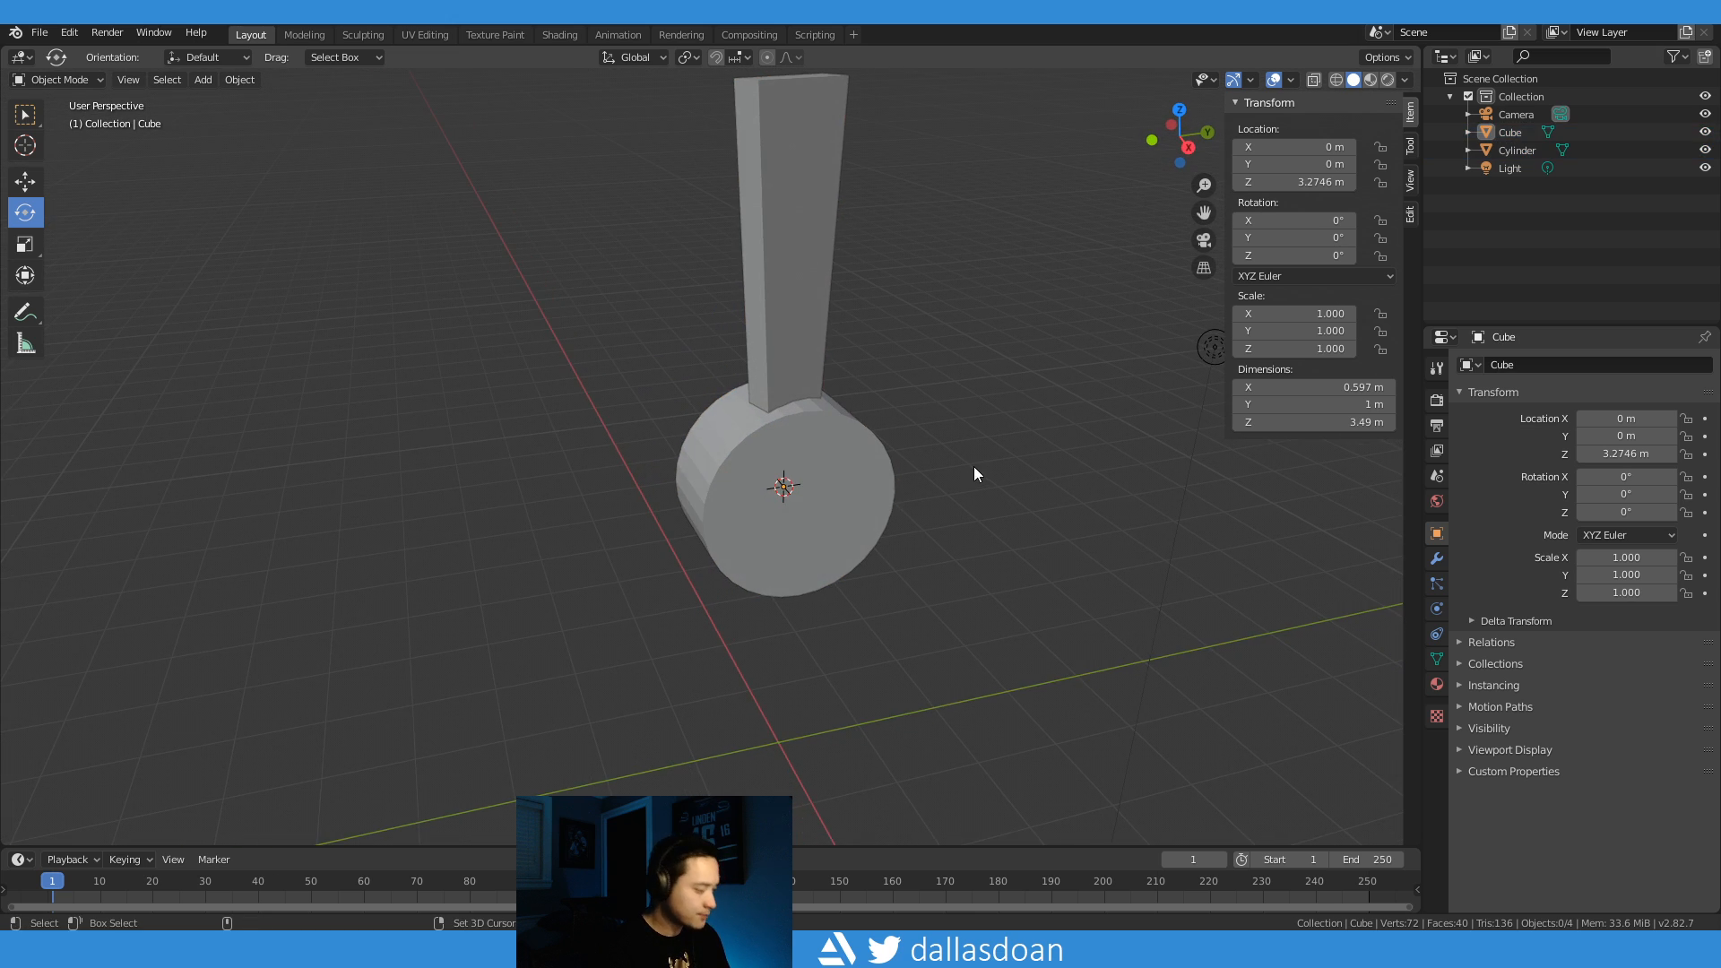
# Step: Add a plain-axes Empty at the 3D cursor in the hub's centre
pyautogui.click(202, 81)
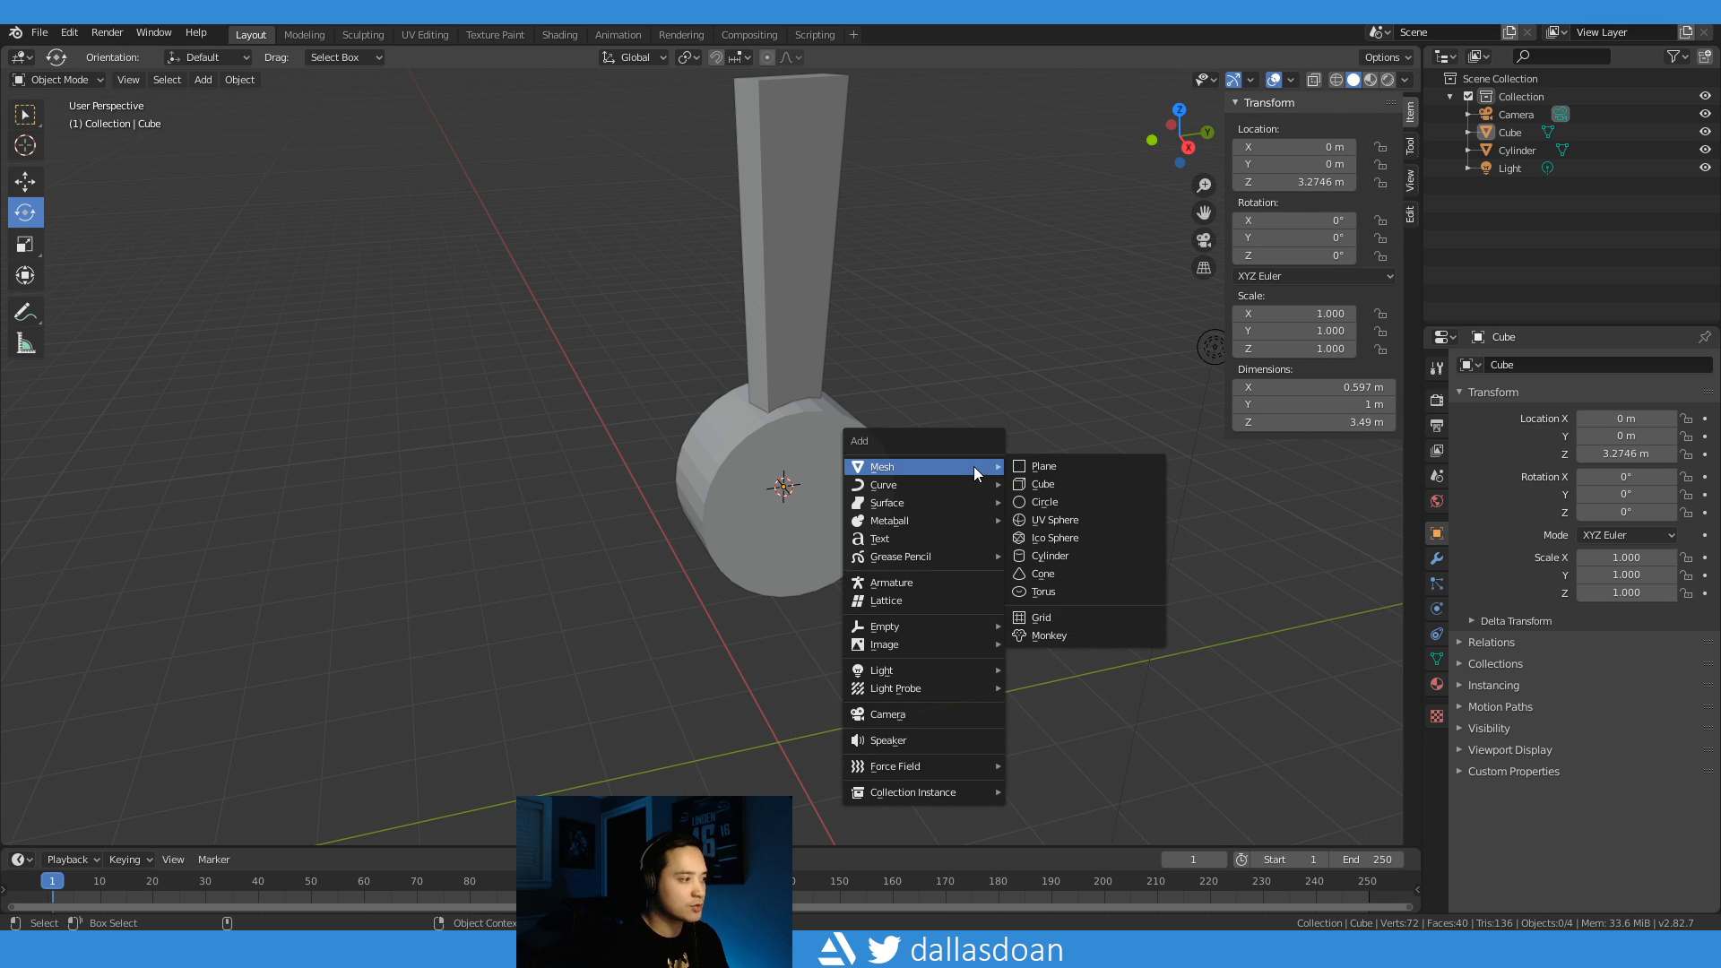
pyautogui.moveTo(942, 638)
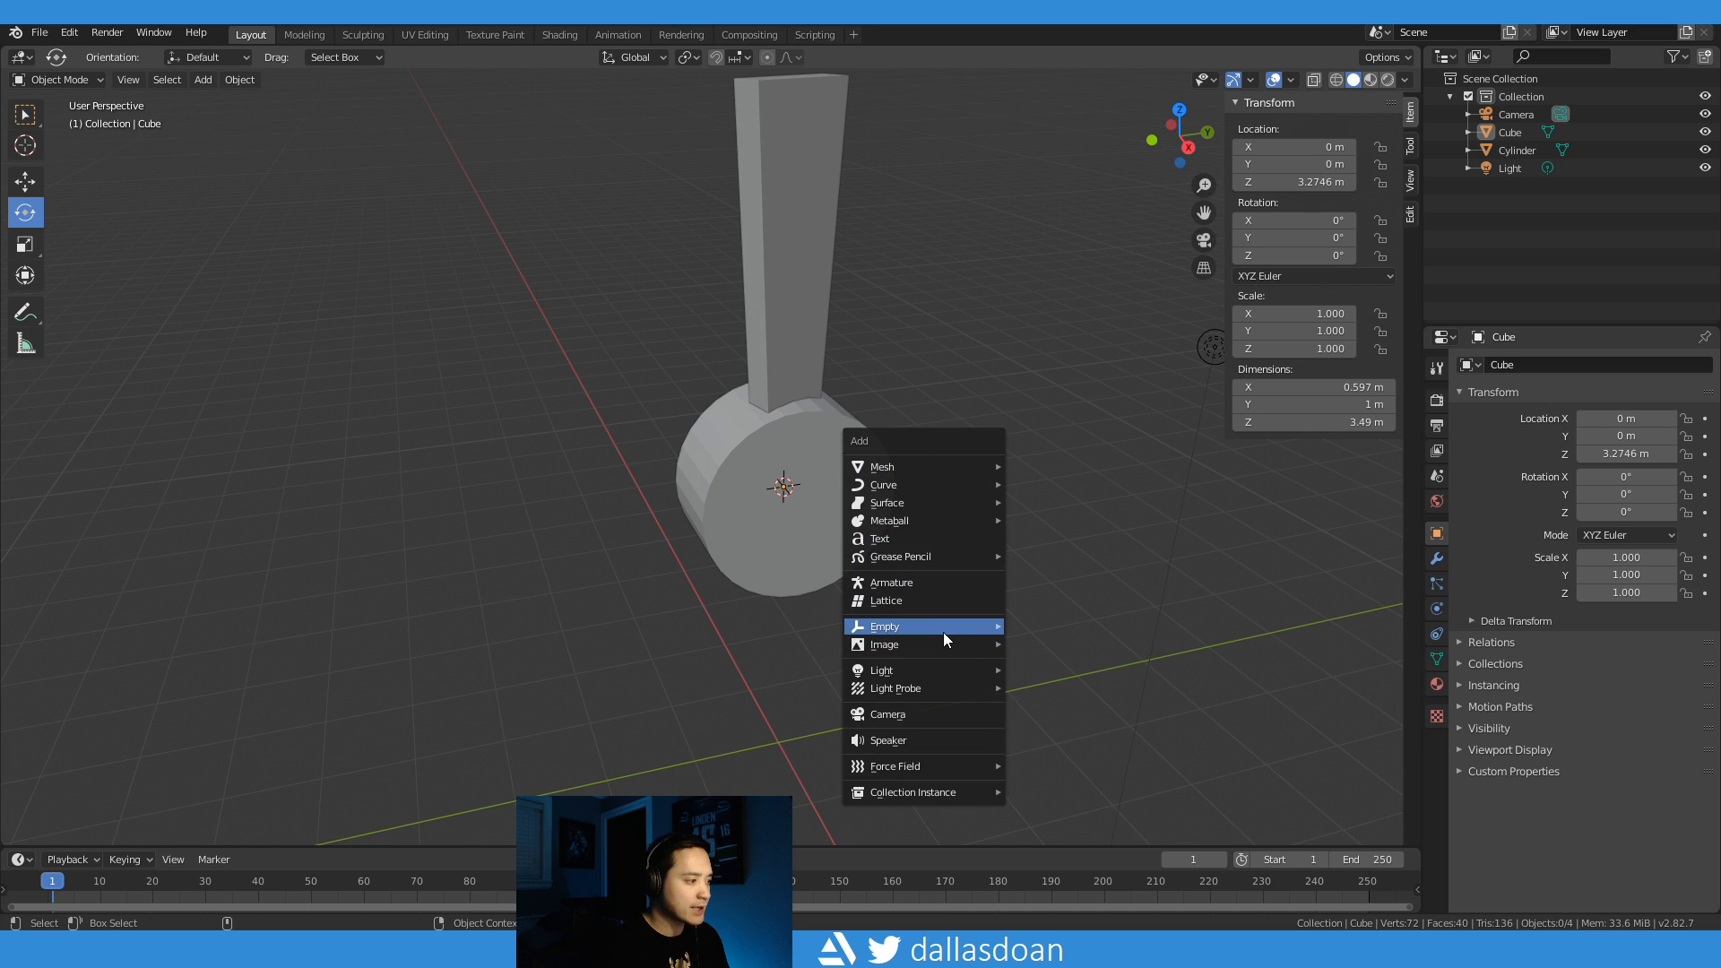
pyautogui.click(884, 627)
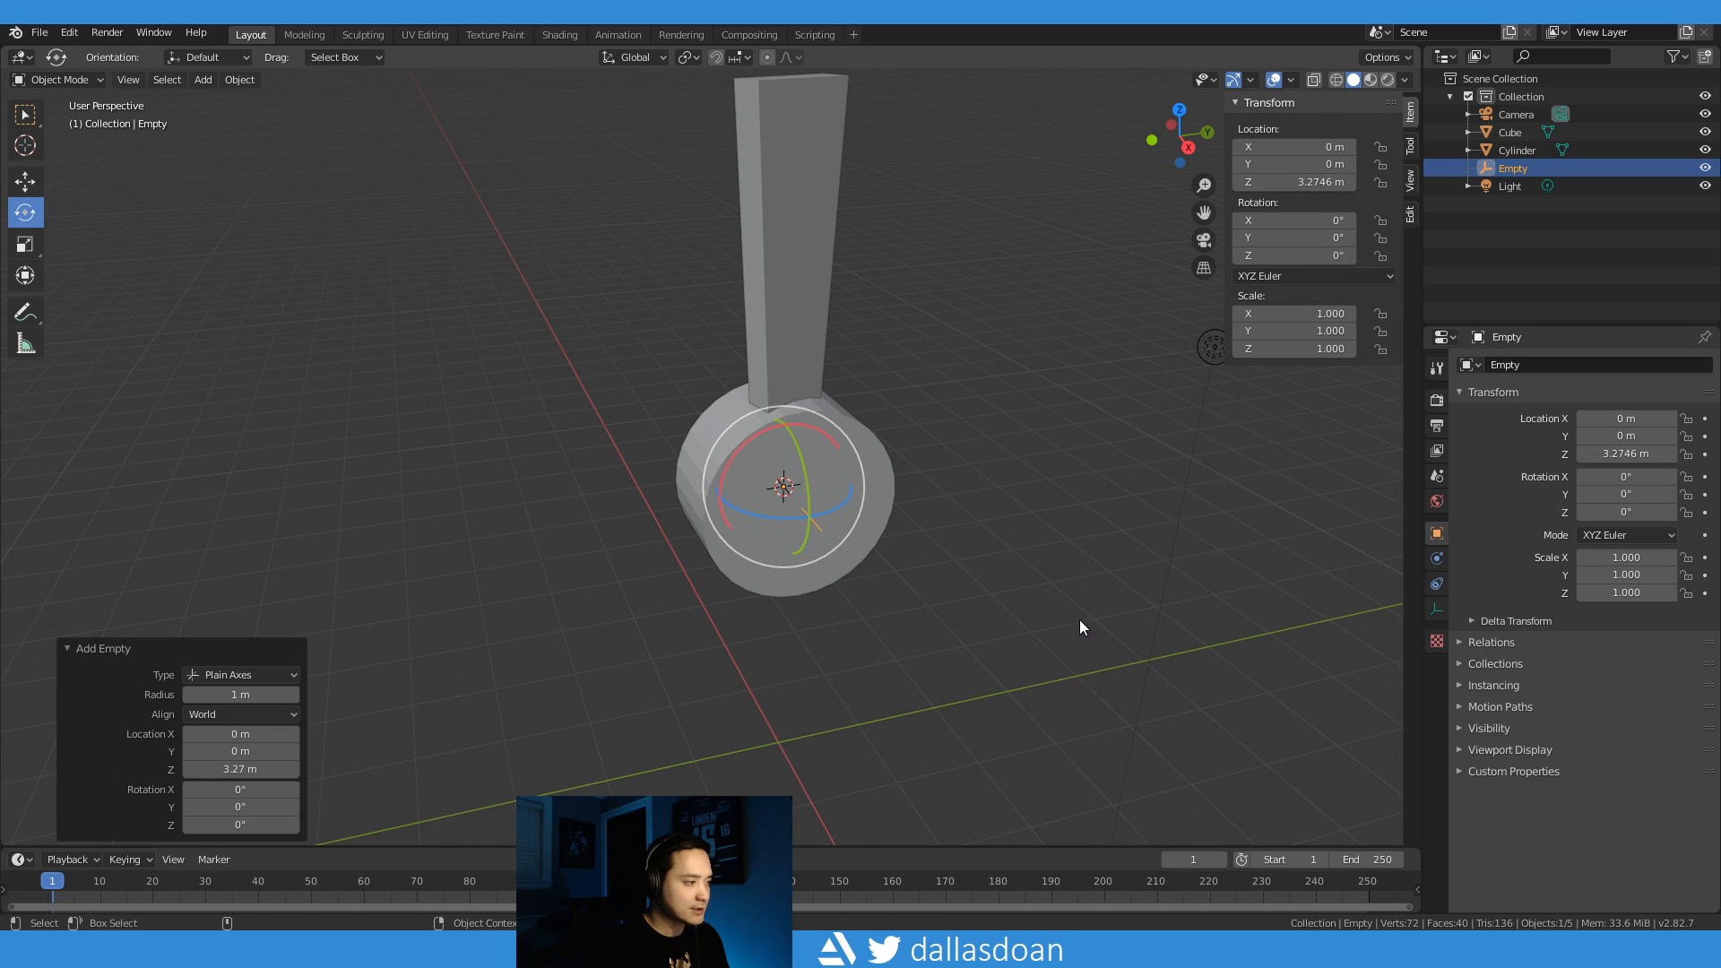
pyautogui.moveTo(1344, 312)
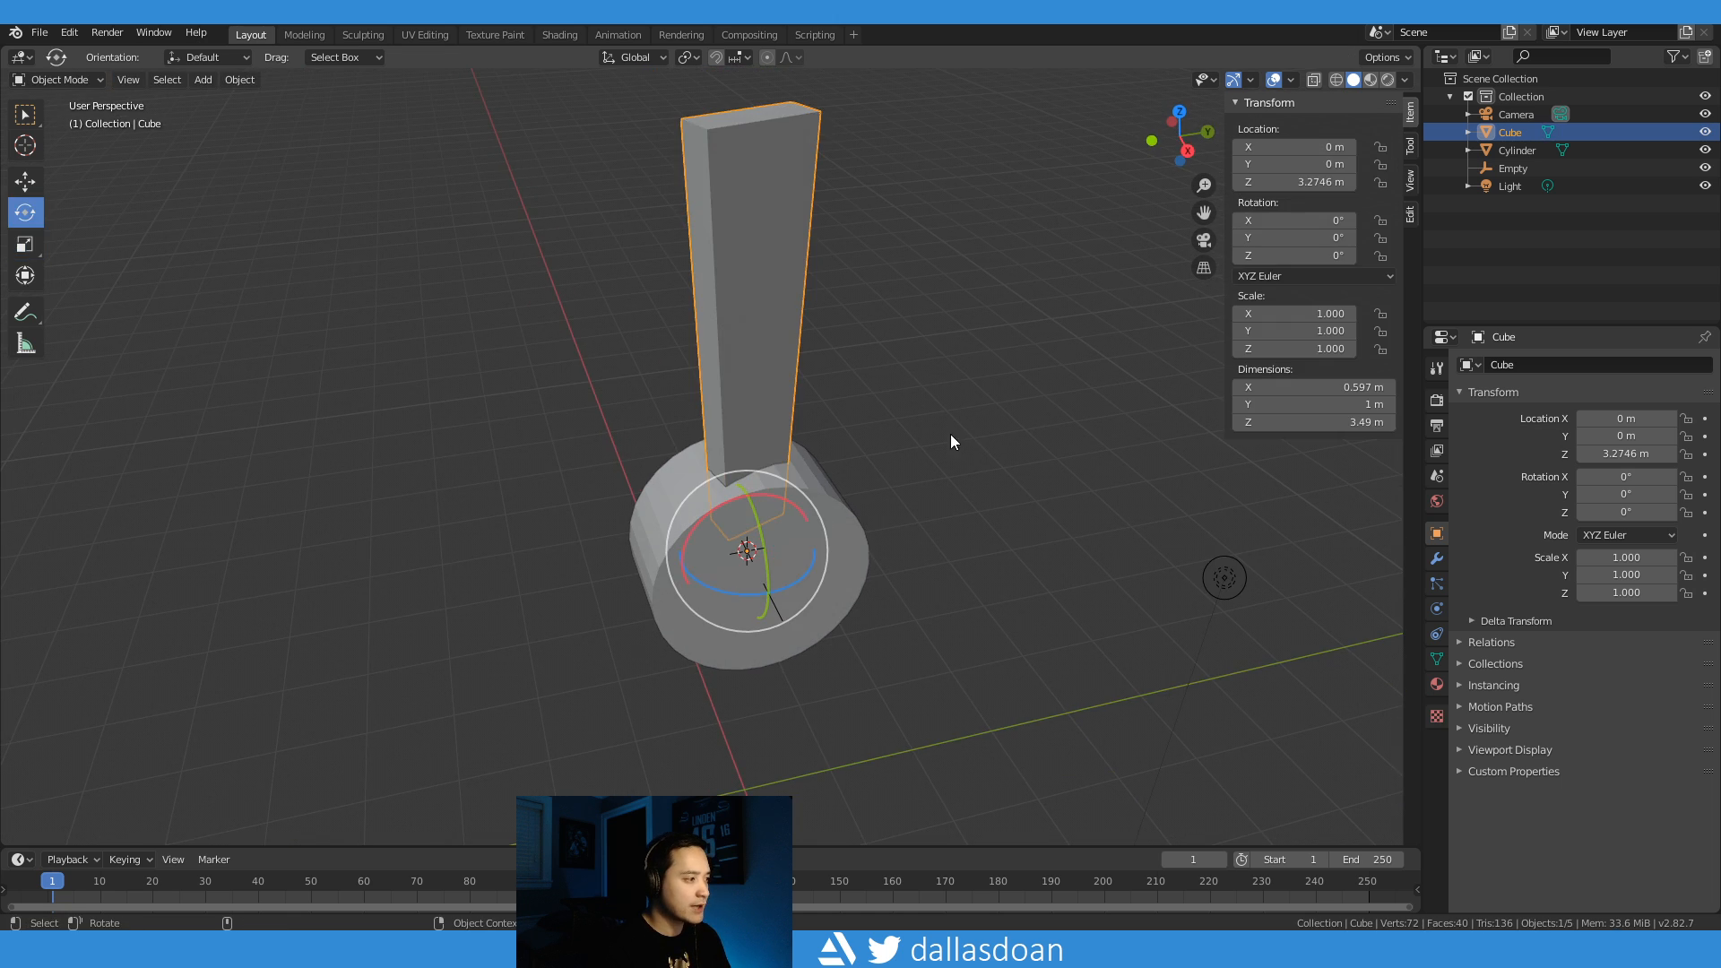
# Step: Add an Array modifier to the blade with Object Offset enabled and the Empty as its offset object
pyautogui.click(1435, 559)
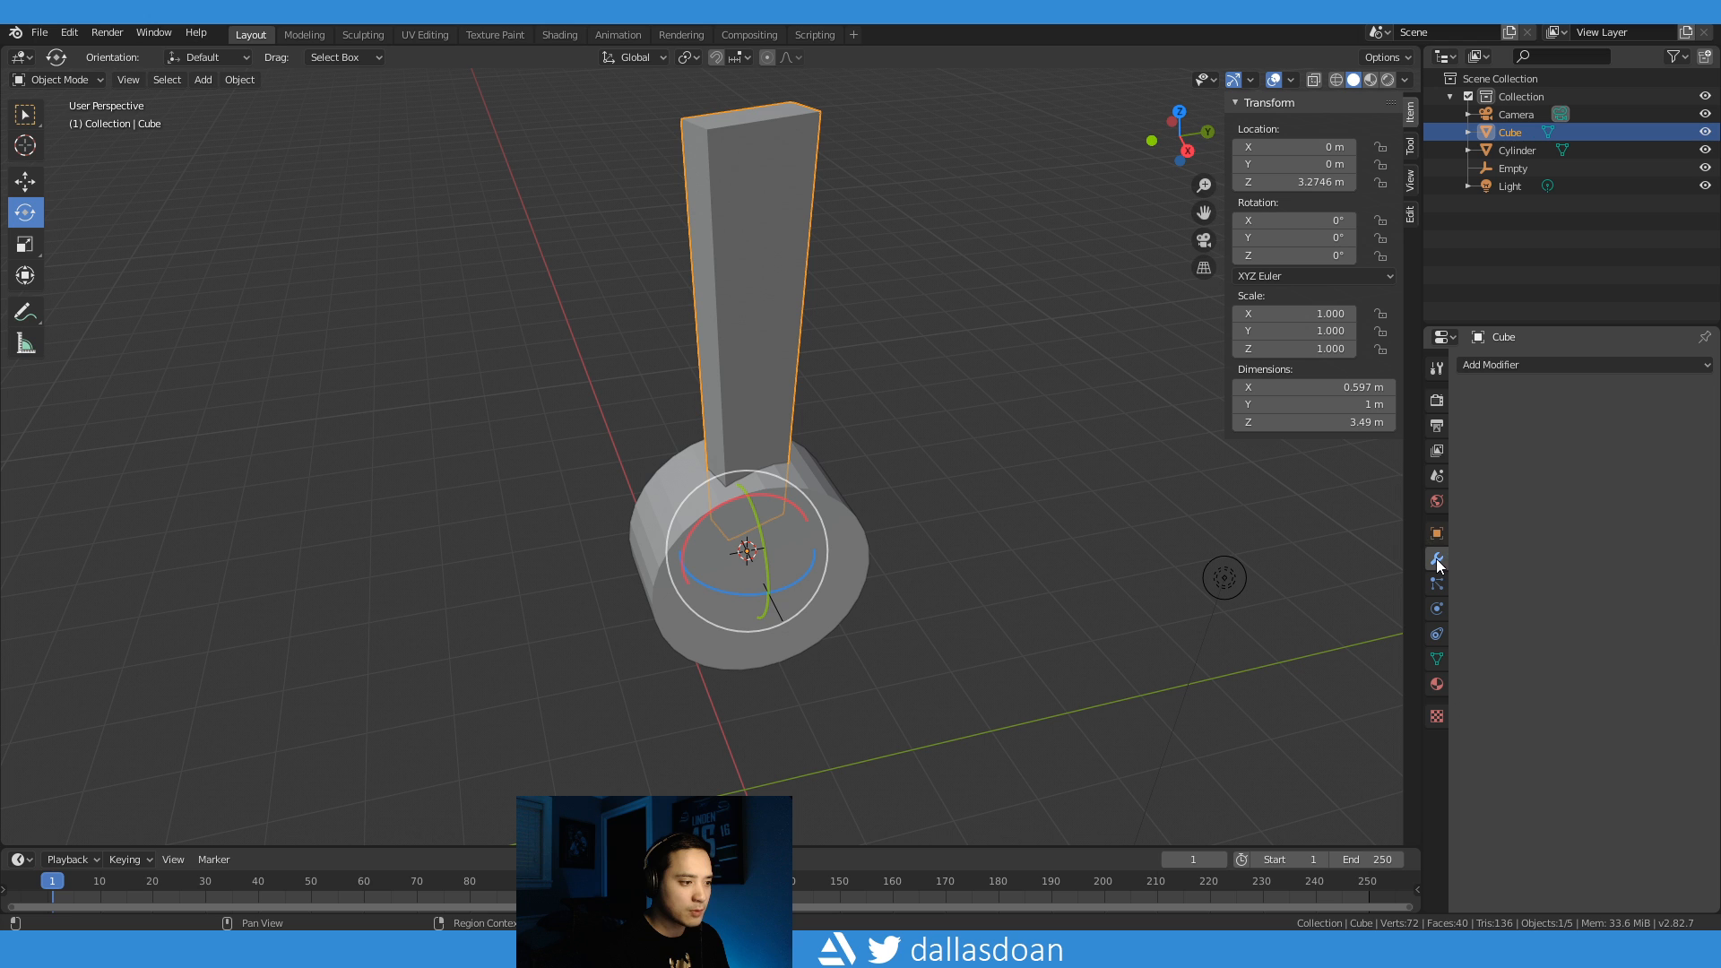
pyautogui.click(1435, 560)
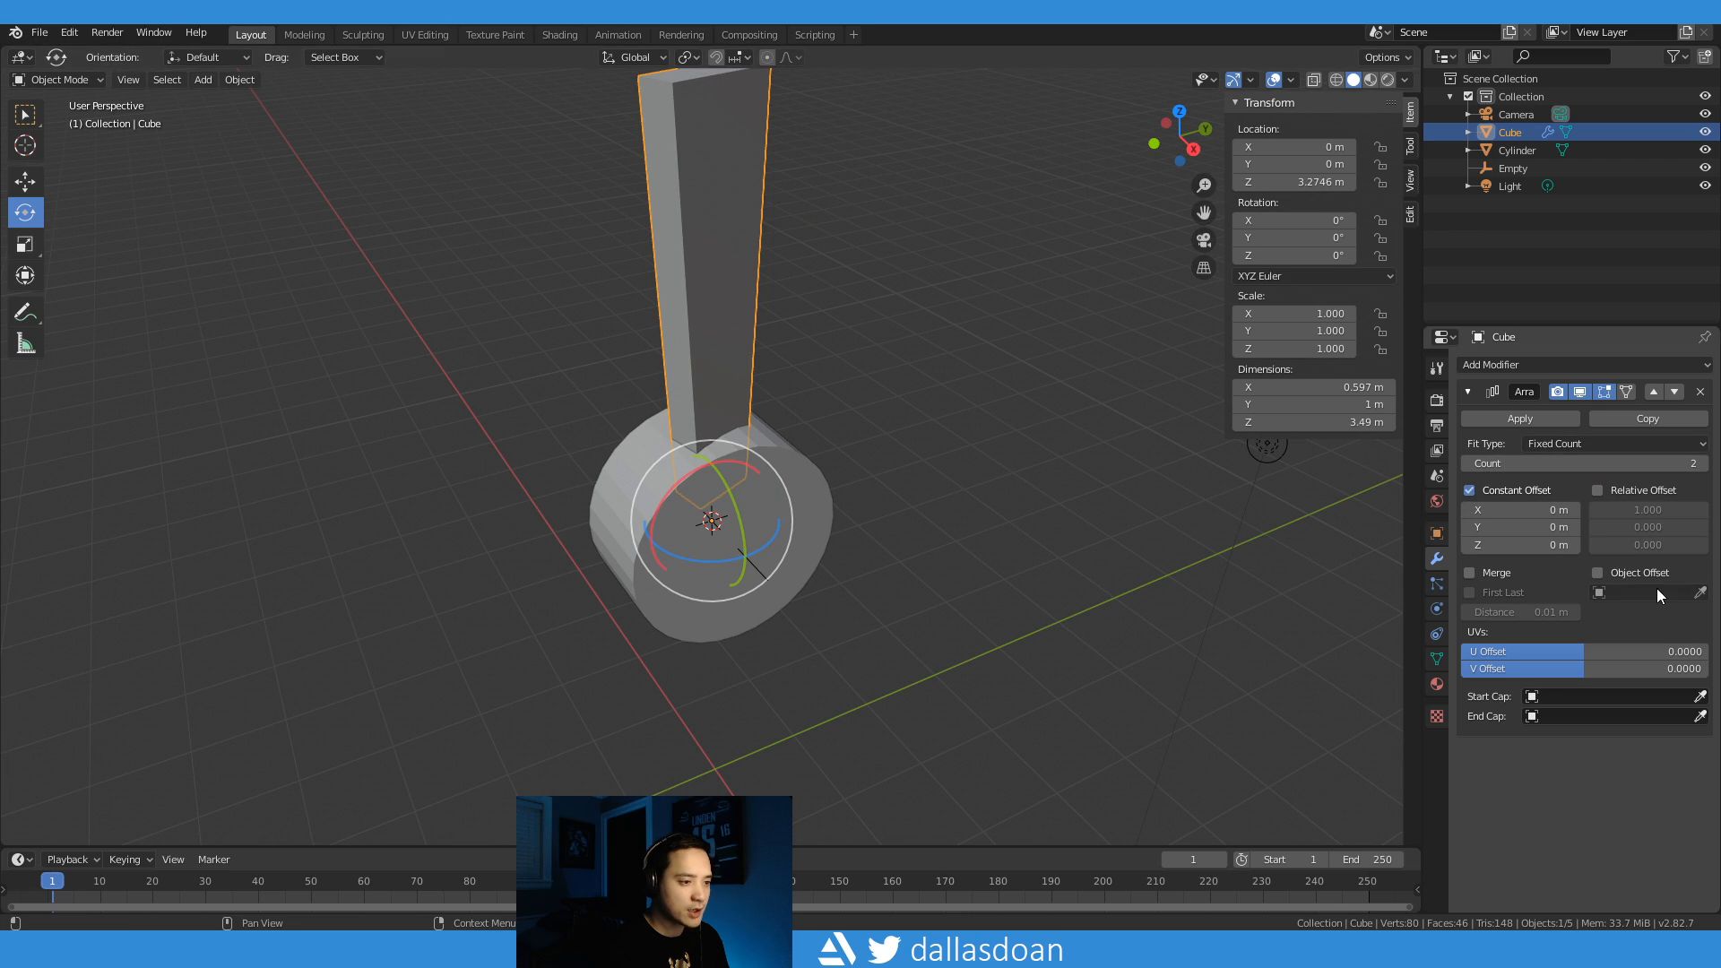
pyautogui.click(1597, 572)
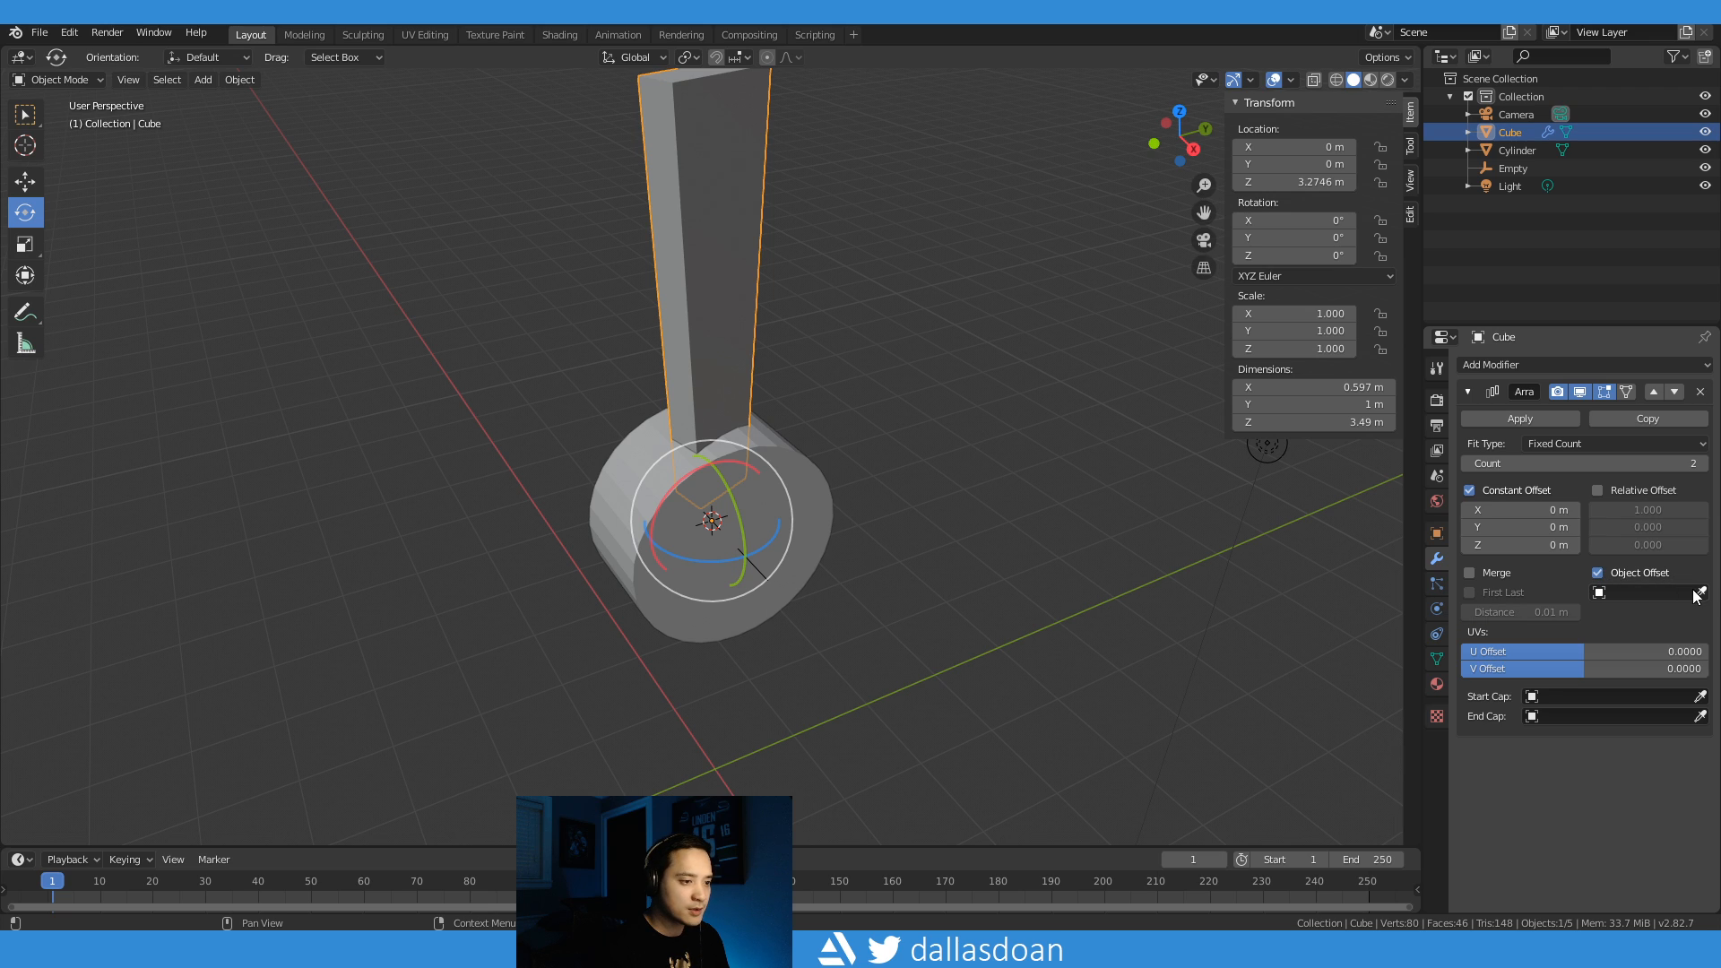
pyautogui.moveTo(1613, 602)
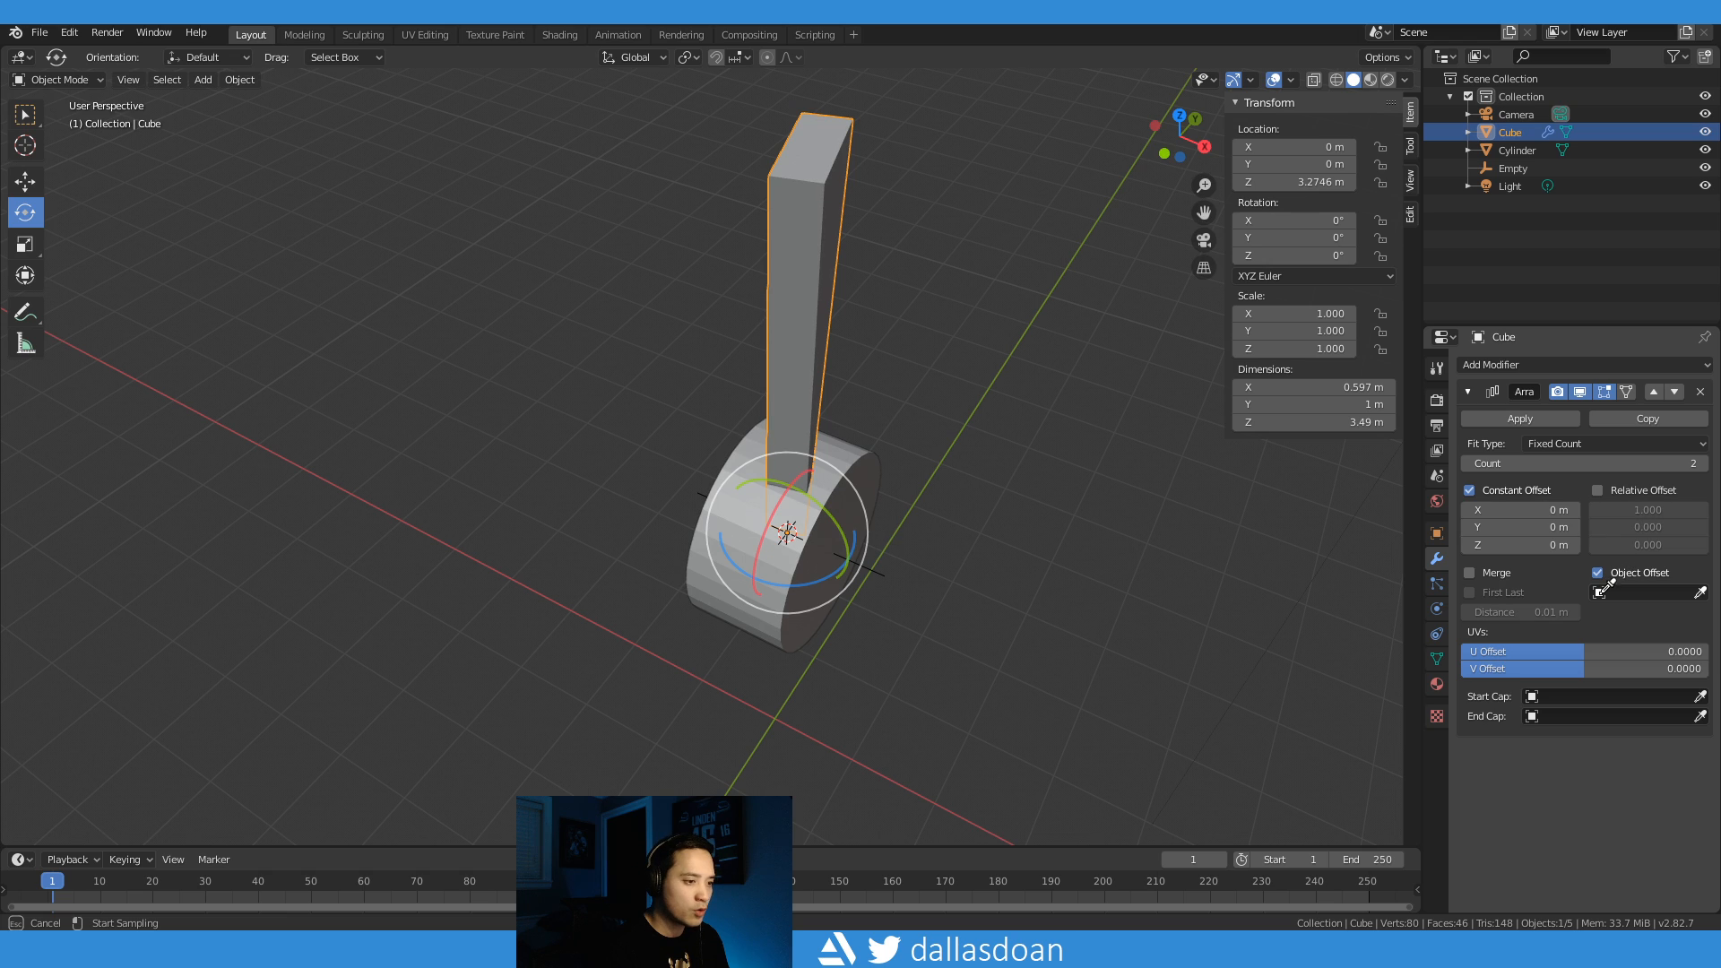
pyautogui.click(1646, 592)
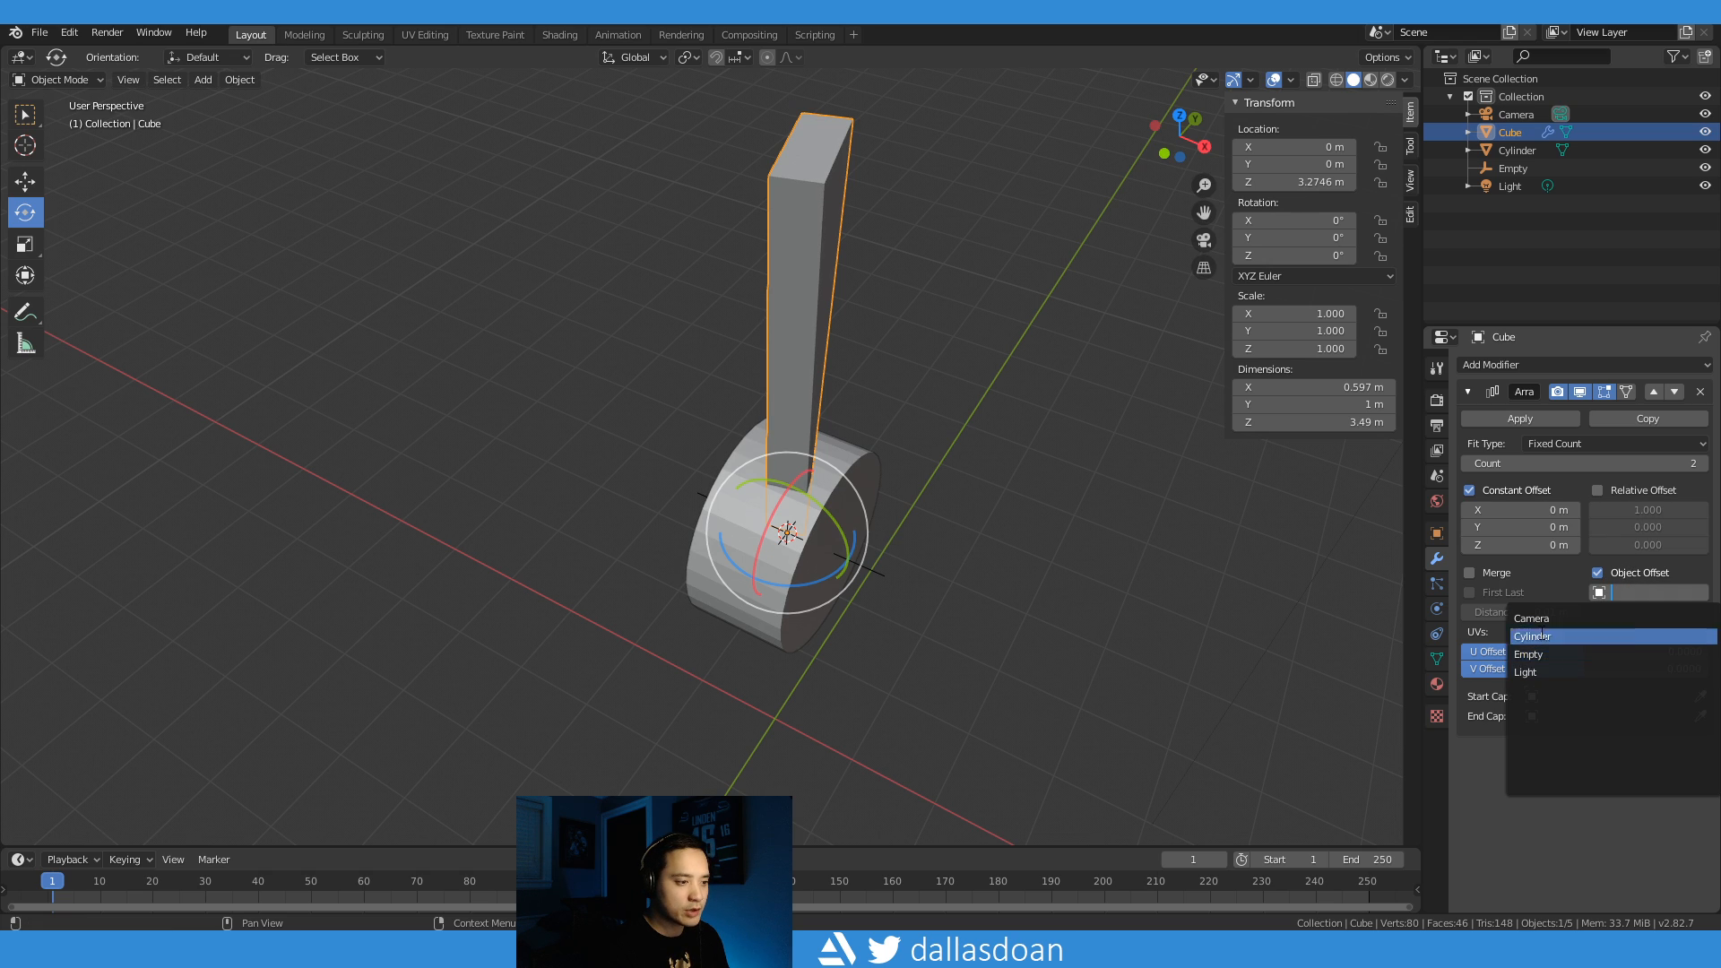
pyautogui.click(1527, 653)
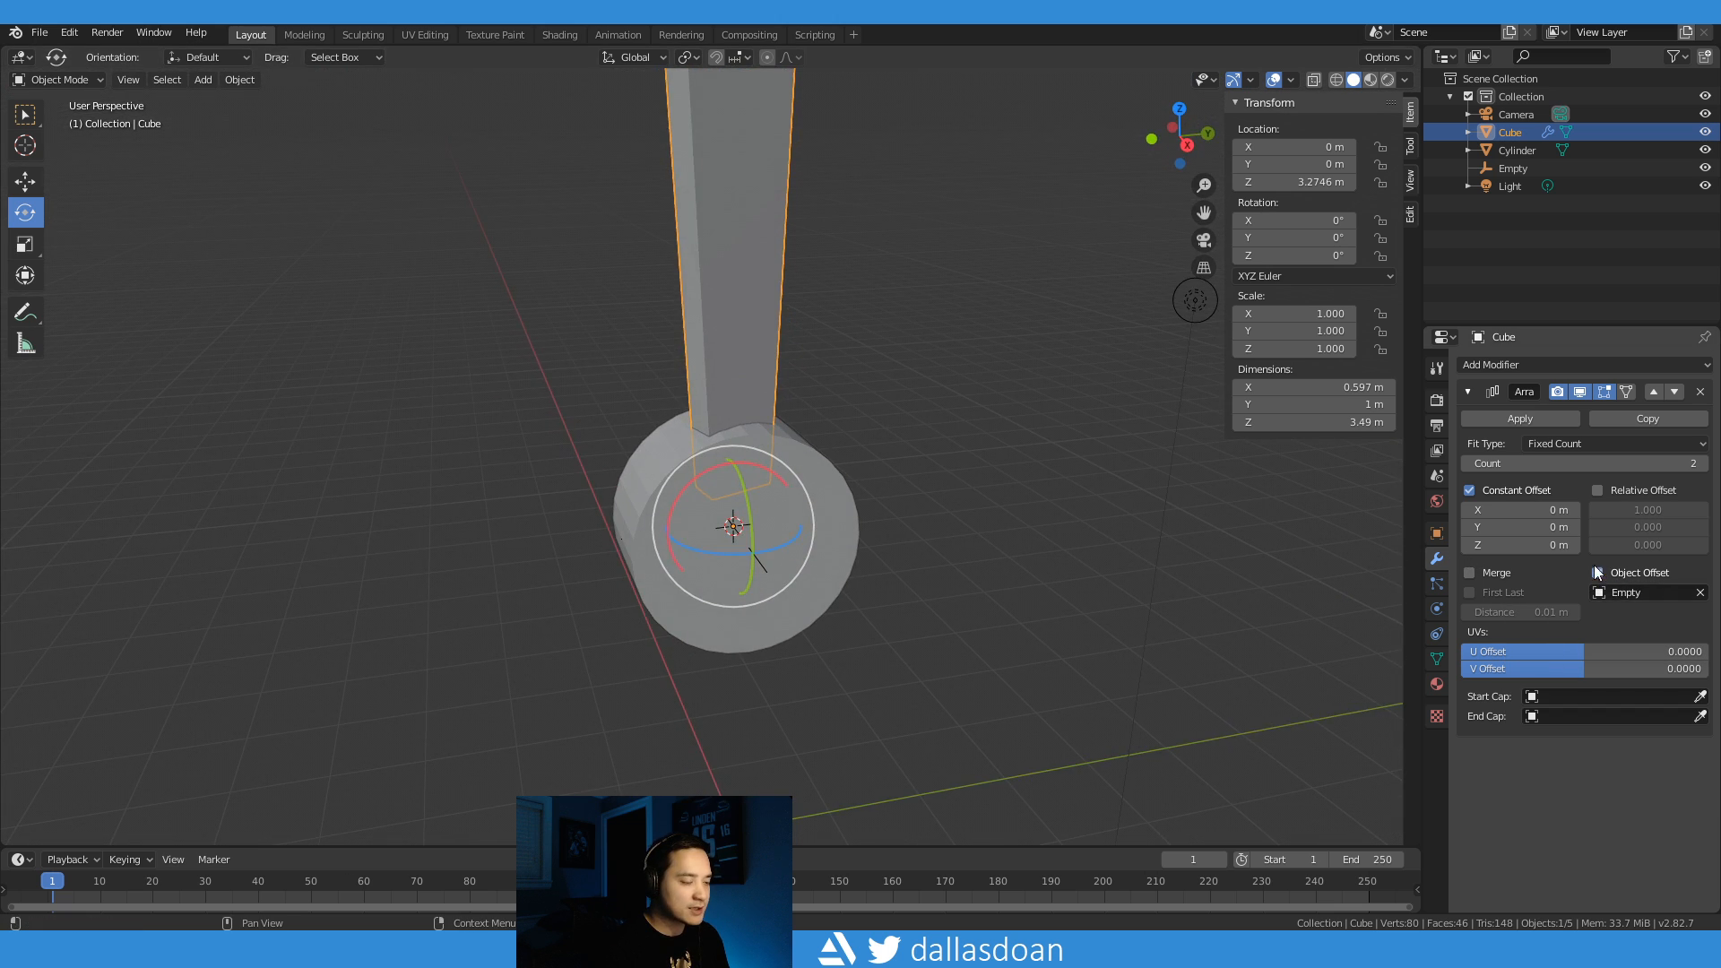
pyautogui.click(1597, 572)
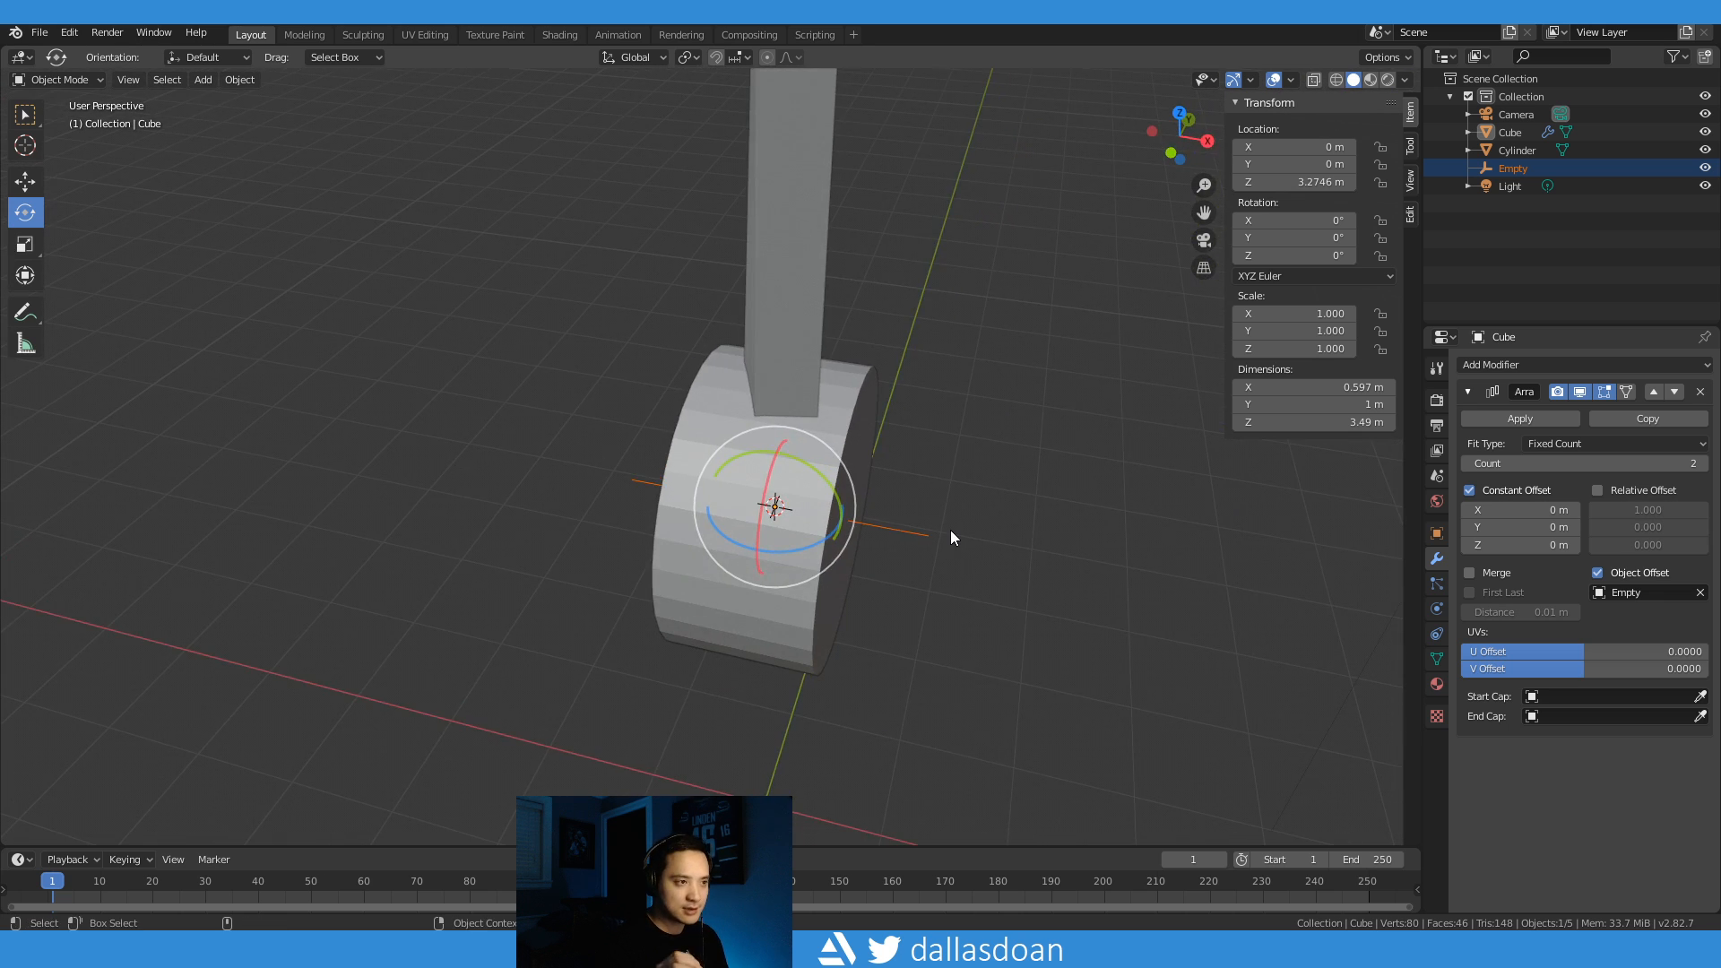
# Step: With the Empty rotated 60°, raise the Array count to 6 so six blades ring the hub, then reselect the blade
pyautogui.moveTo(952, 536); pyautogui.dragTo(692, 502)
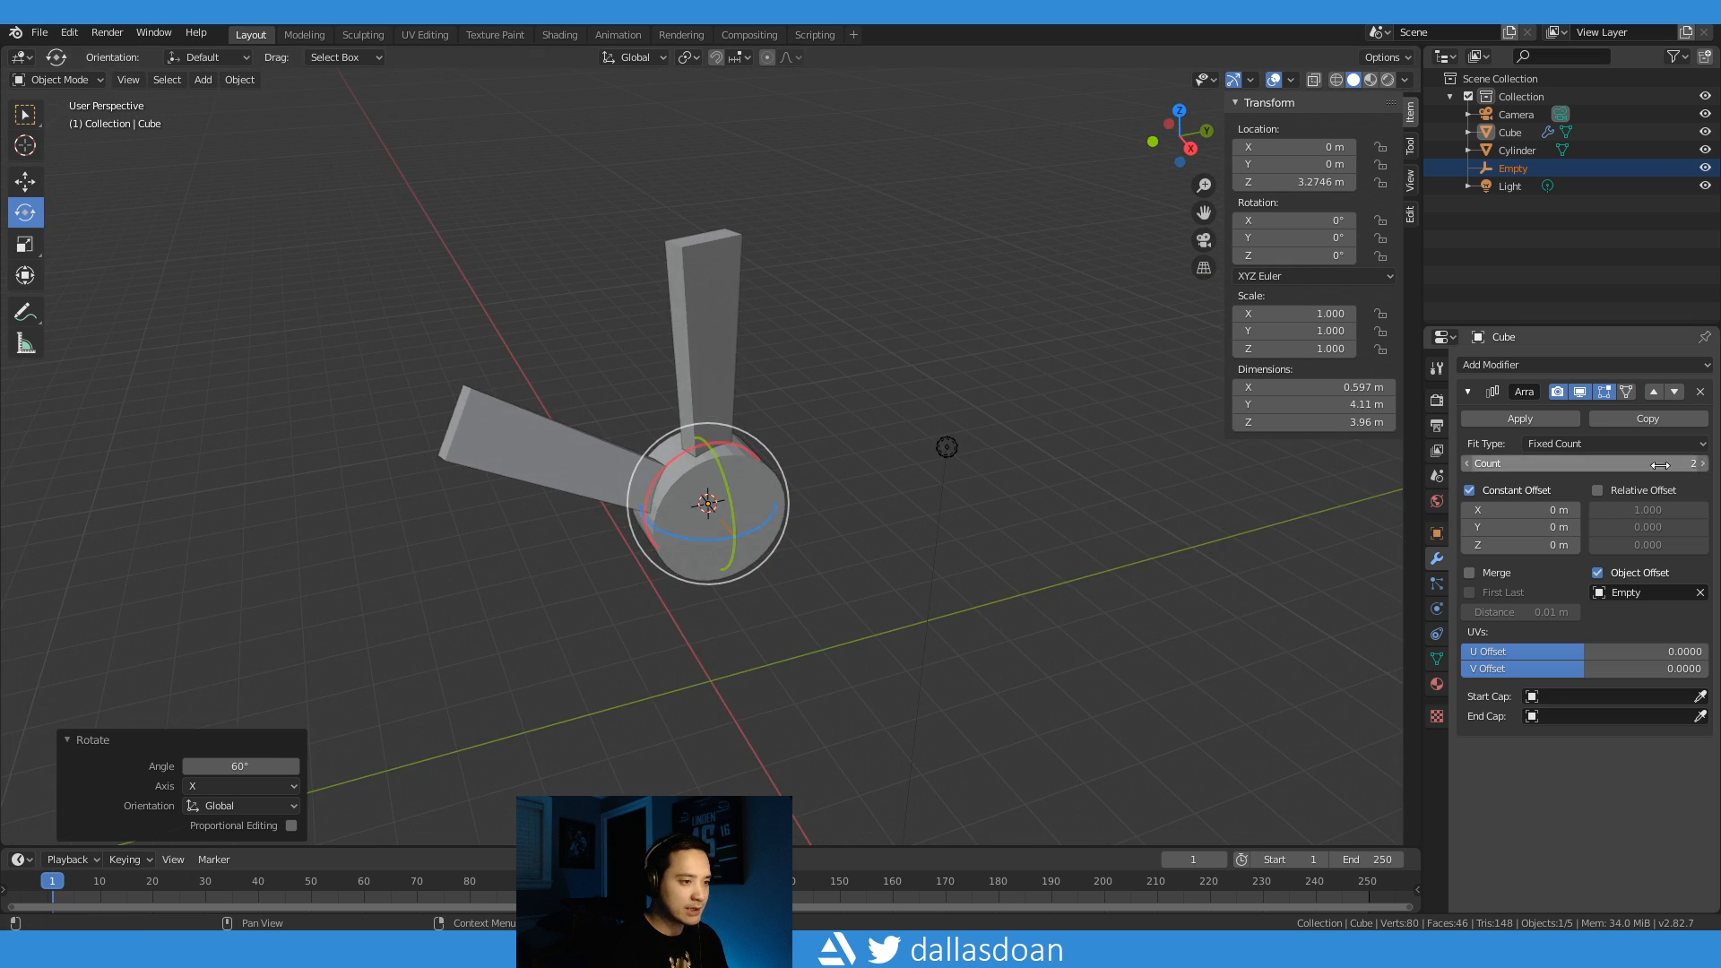
pyautogui.click(1702, 463)
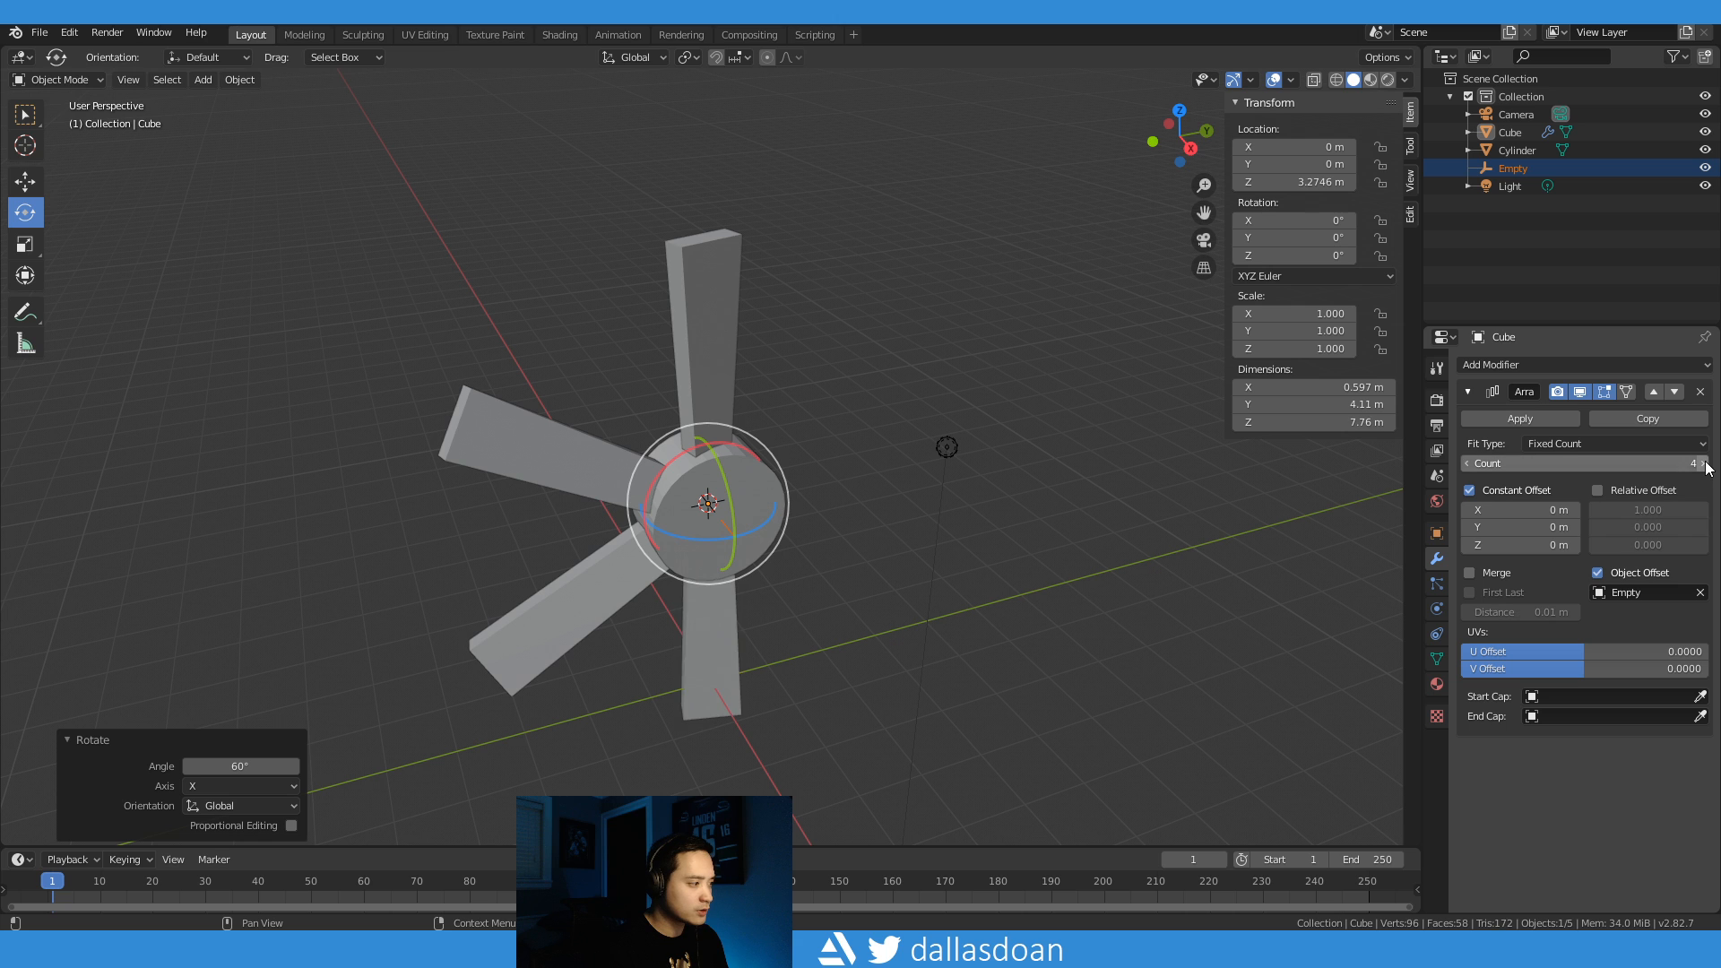
pyautogui.click(1707, 462)
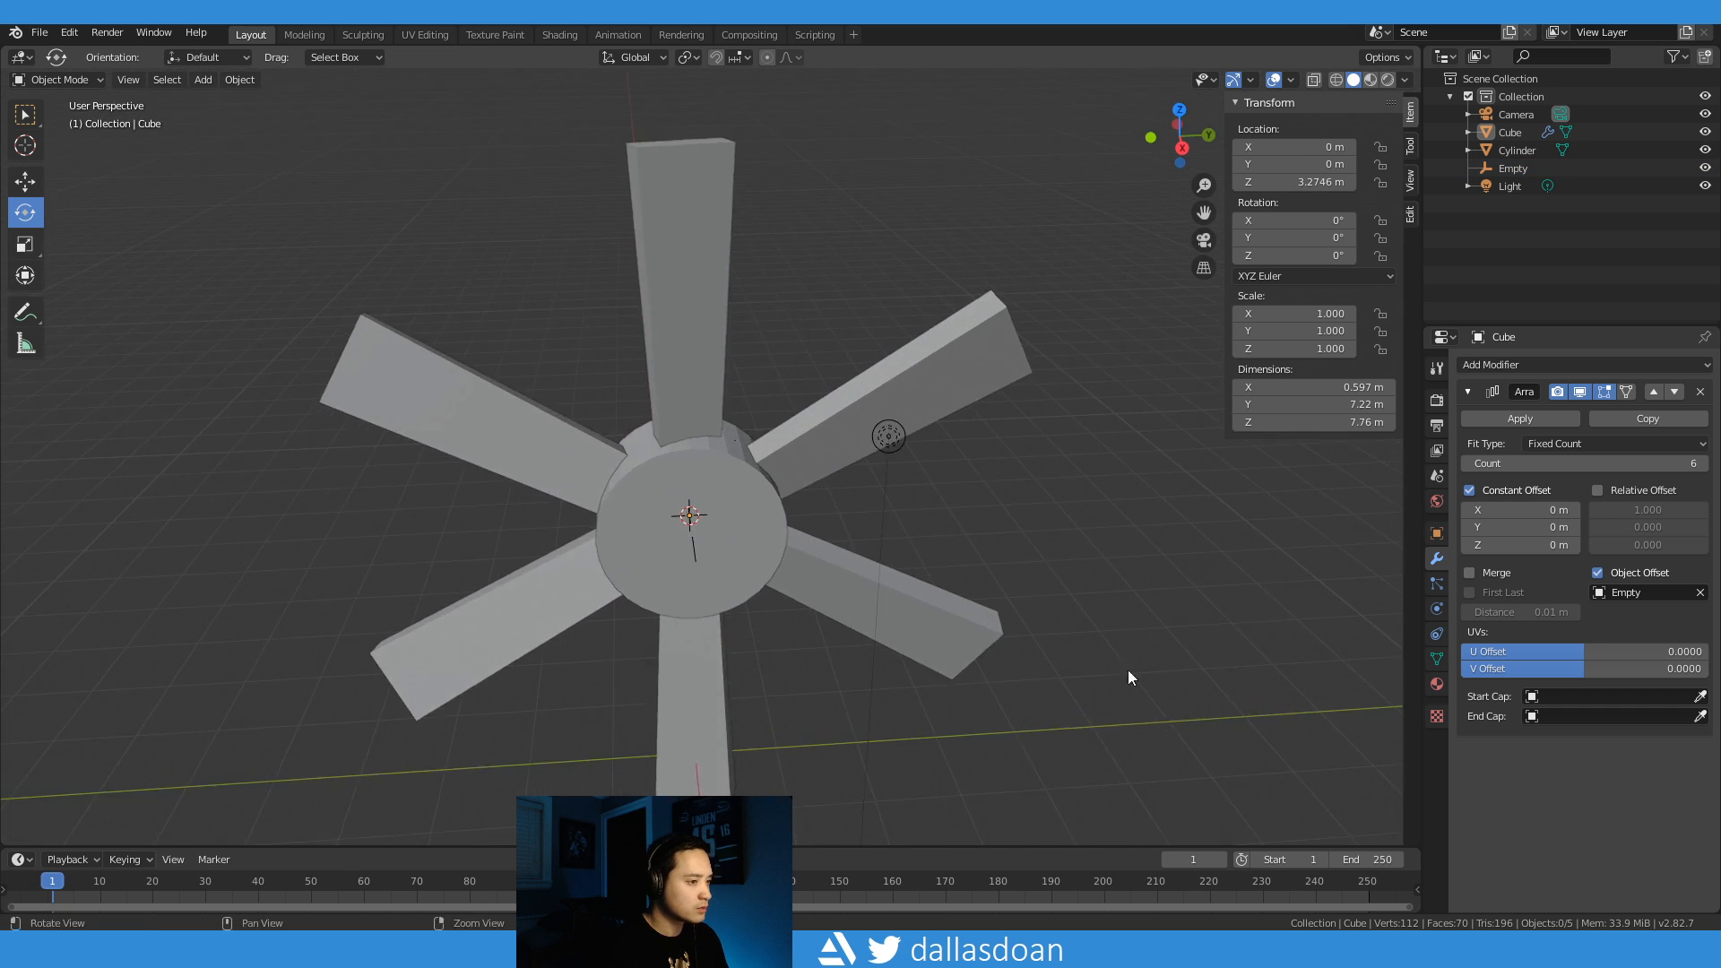
pyautogui.click(686, 529)
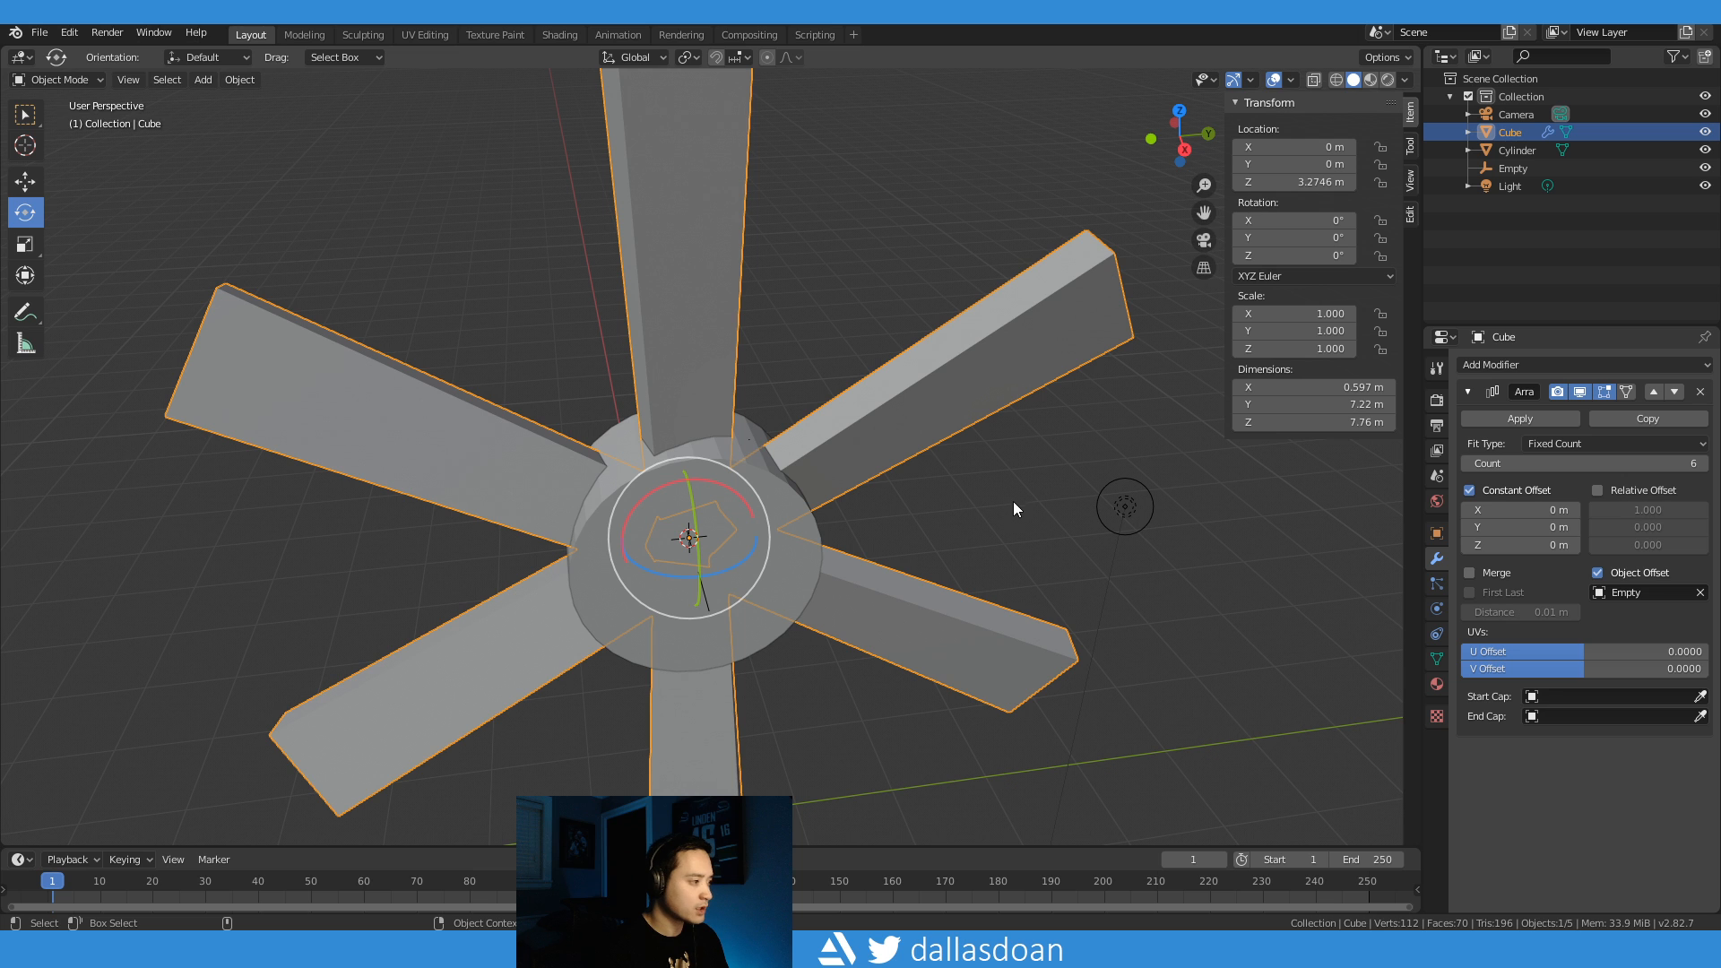
# Step: In Edit Mode scale the blade's end vertices to 0.809, tapering all six blades
pyautogui.press('Tab')
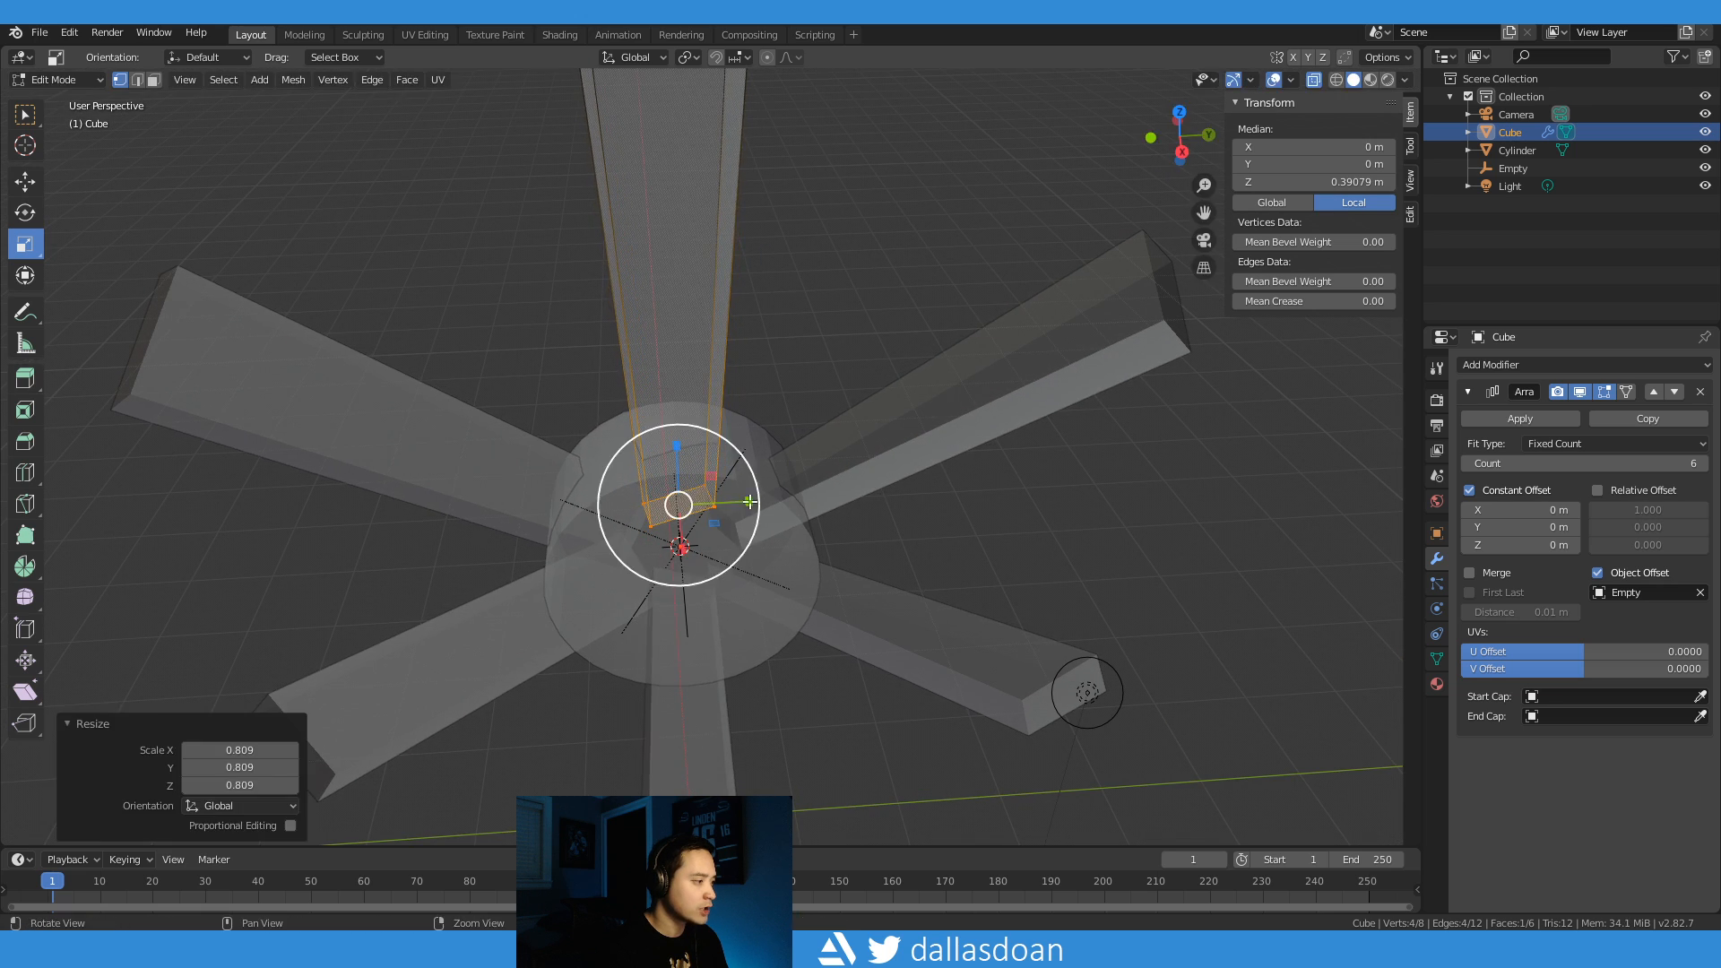
pyautogui.press('Tab')
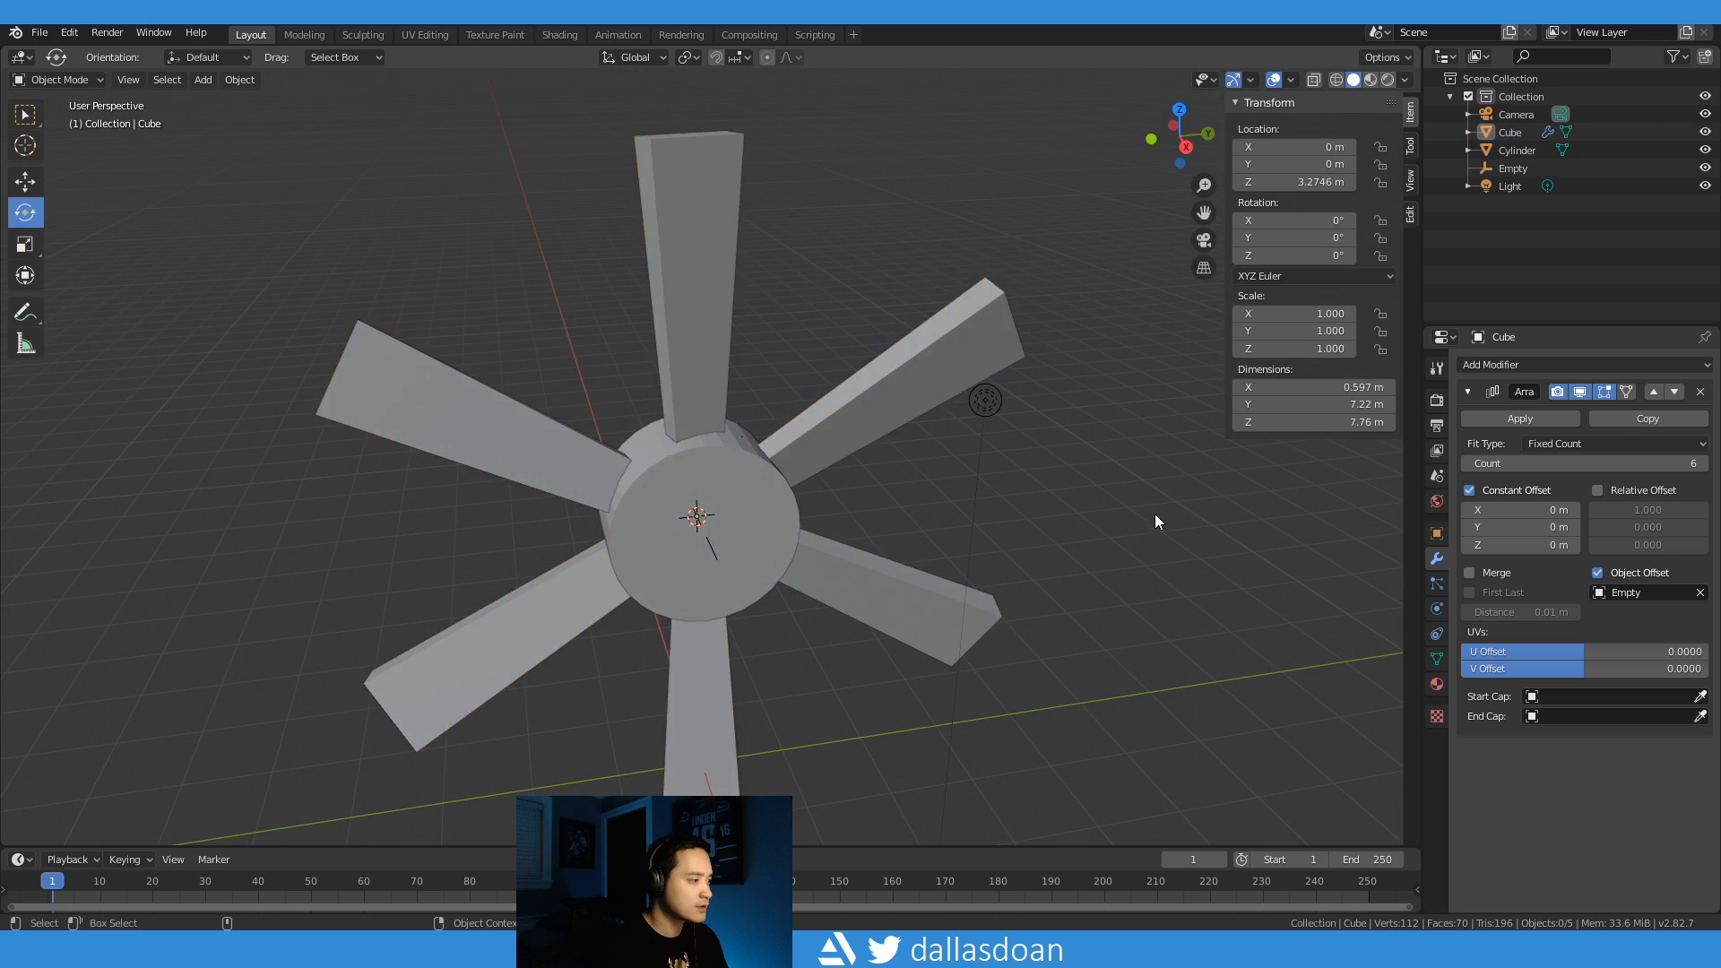
pyautogui.moveTo(1153, 516); pyautogui.dragTo(1065, 439)
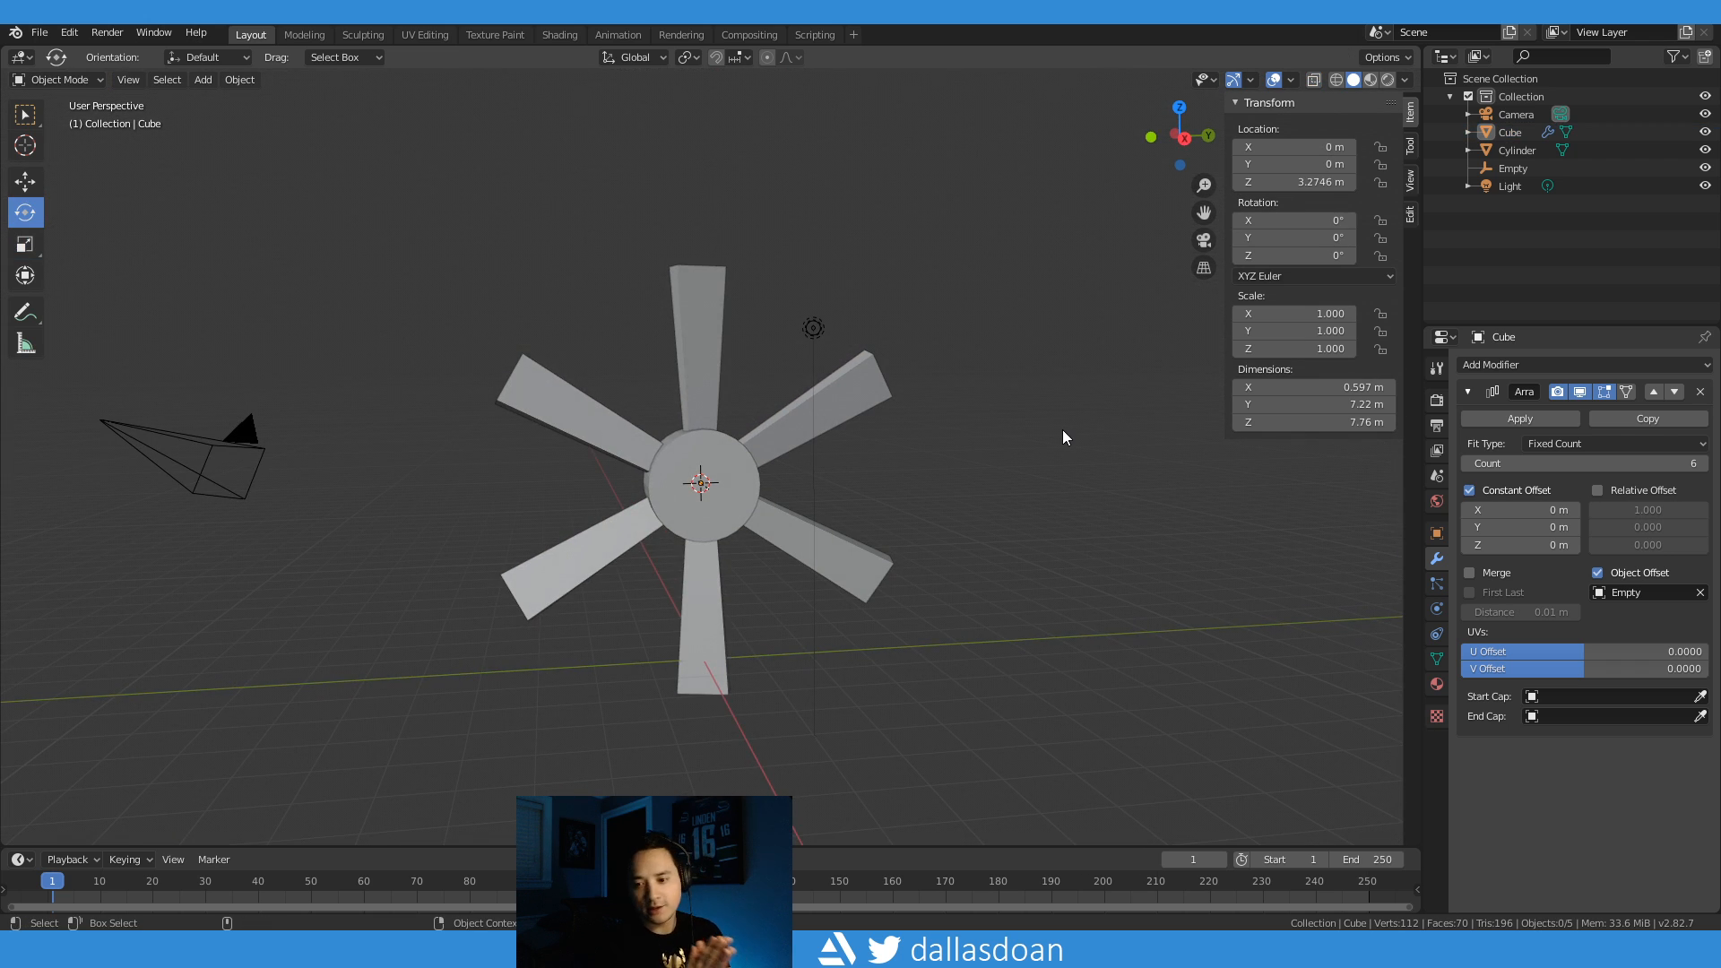